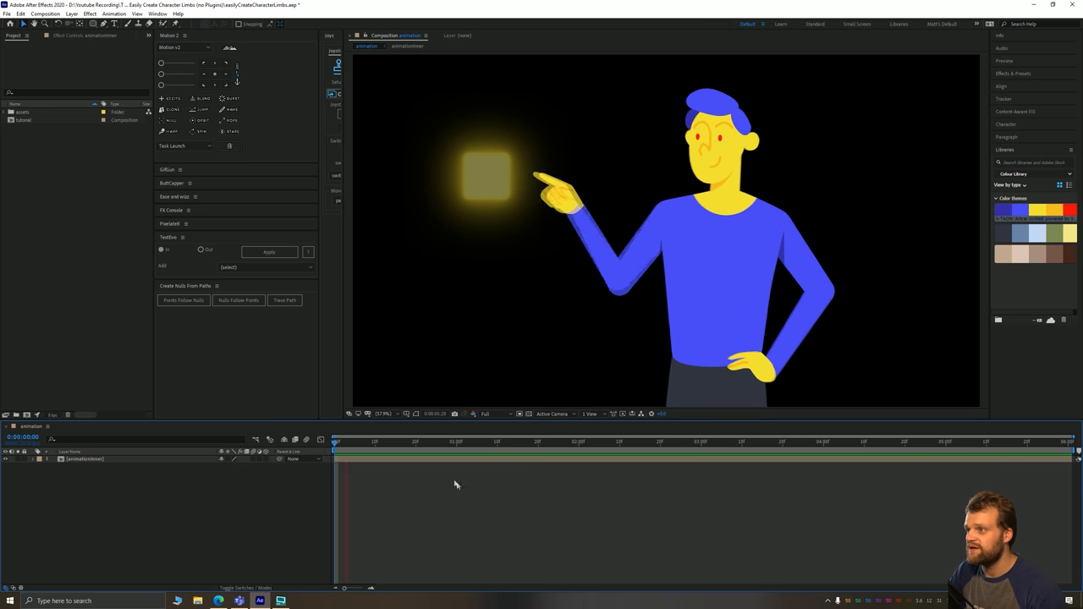
- Stop the finished pointing animation and open the tutorial composition with the layered character rig
{"action": "key", "text": "space"}
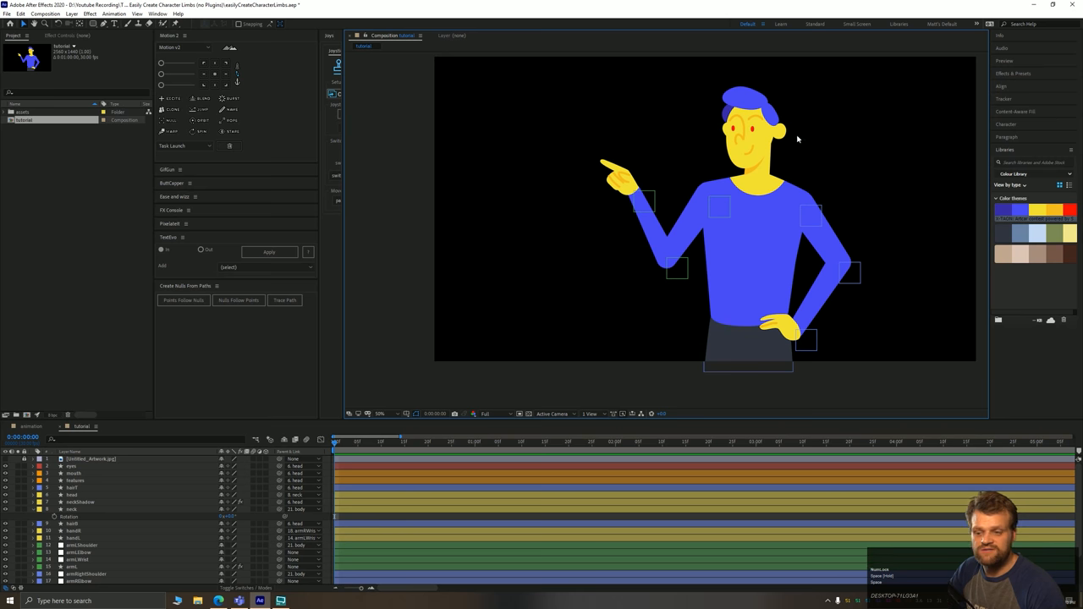
{"action": "mouse_move", "coordinate": [105, 421]}
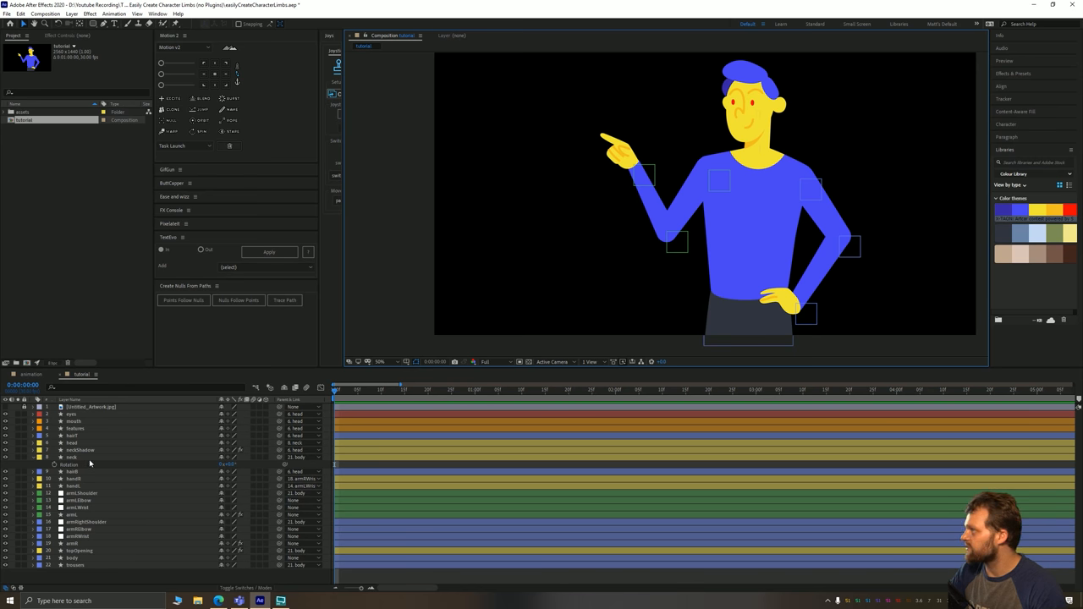
- Delete the armLShoulder, armLElbow, armLWrist and armL layers, leaving the left hand floating
{"action": "left_click", "coordinate": [93, 515]}
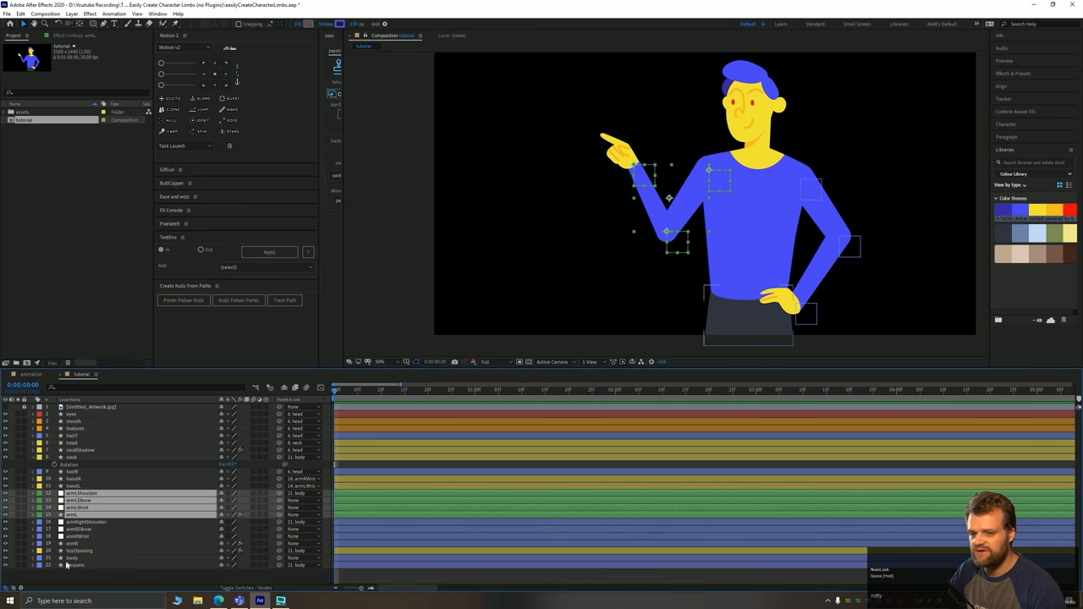
{"action": "left_click", "coordinate": [81, 522]}
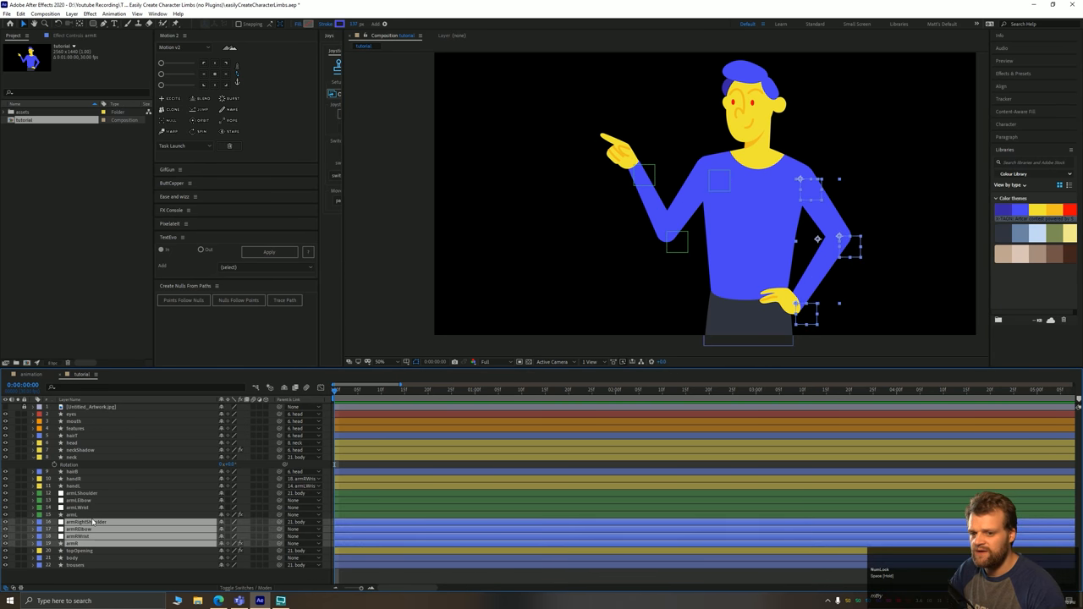
{"action": "left_click", "coordinate": [80, 493]}
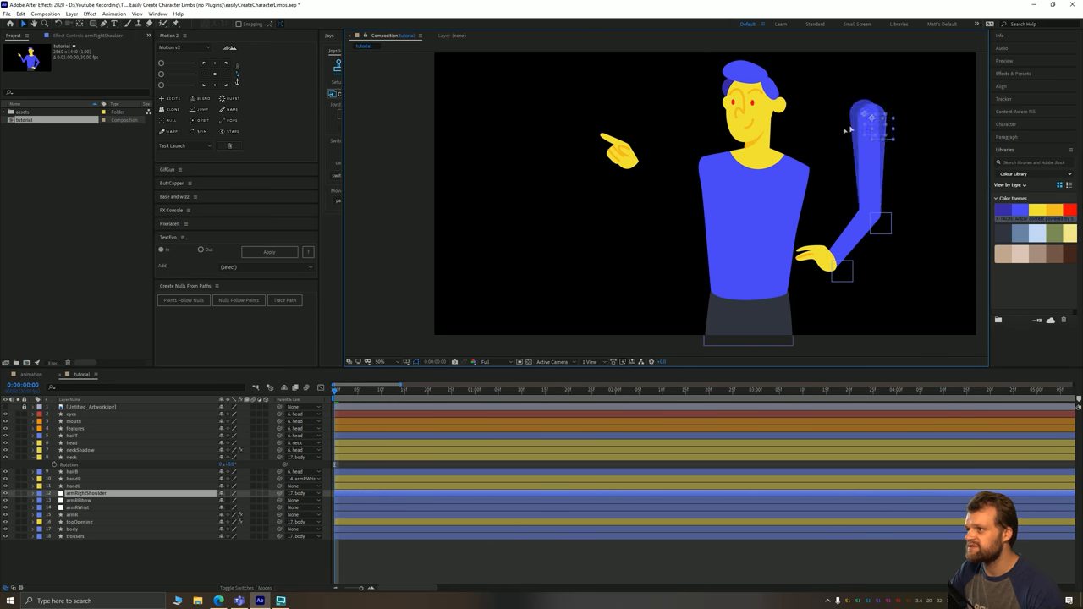
- Swing the right arm up from armRightShoulder to test the rig, then undo the move
{"action": "left_click_drag", "start_coordinate": [864, 118], "coordinate": [838, 212]}
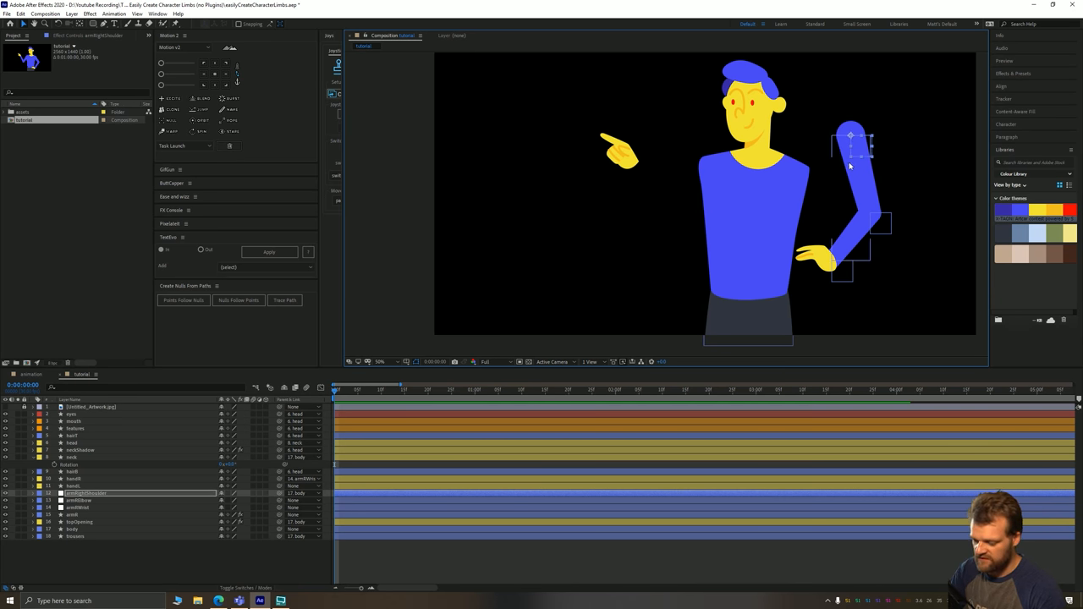
{"action": "key", "text": "ctrl+z"}
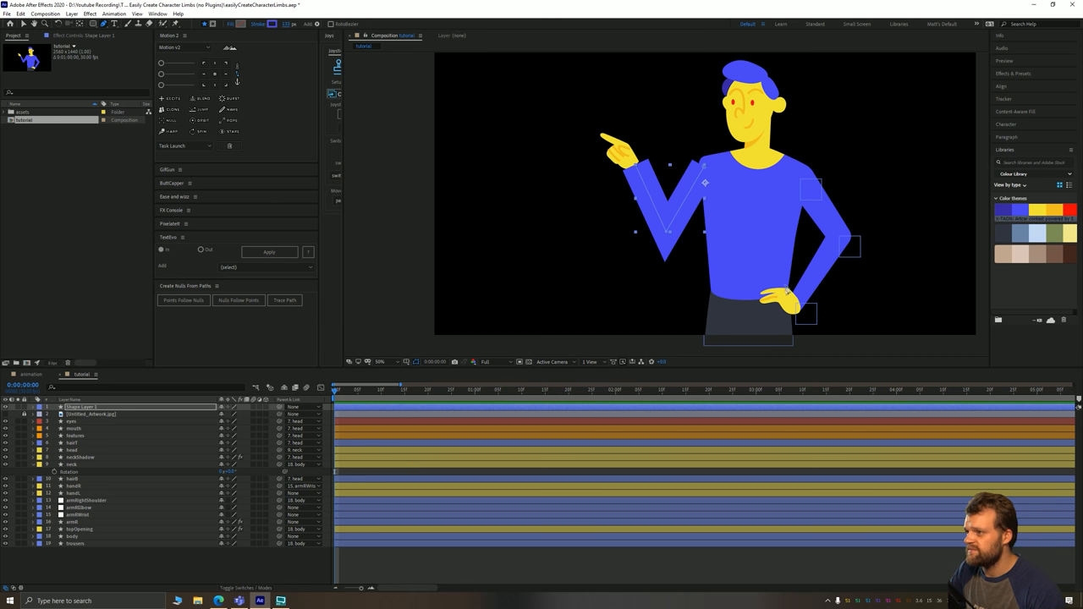
{"action": "mouse_move", "coordinate": [811, 288]}
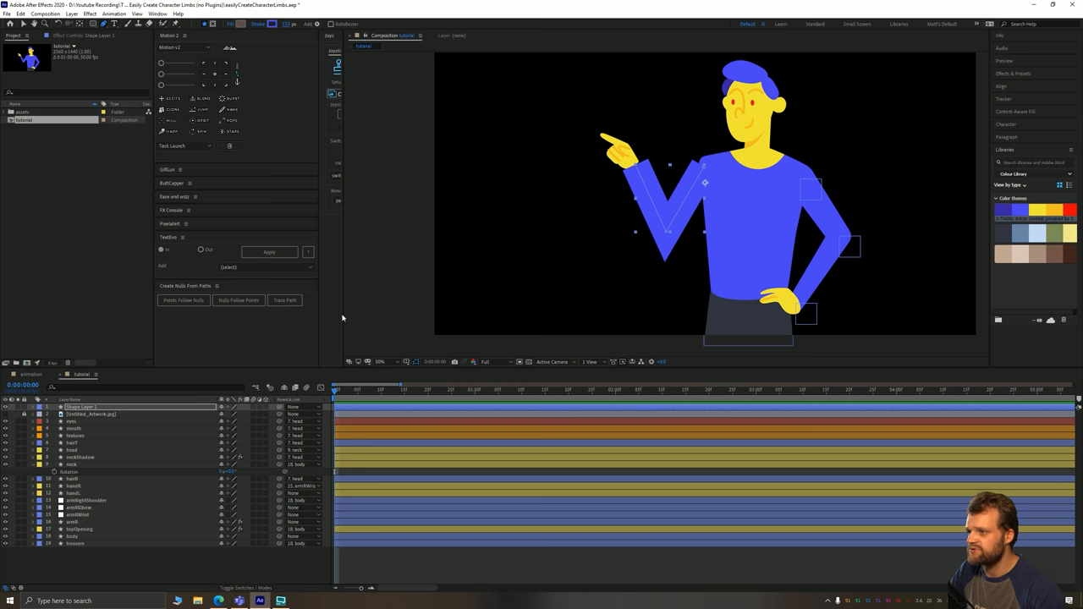
- Rename Shape Layer 1 to armL and set Stroke 1's Line Cap and Line Join to Round
{"action": "double_click", "coordinate": [80, 407]}
{"action": "type", "text": "armL"}
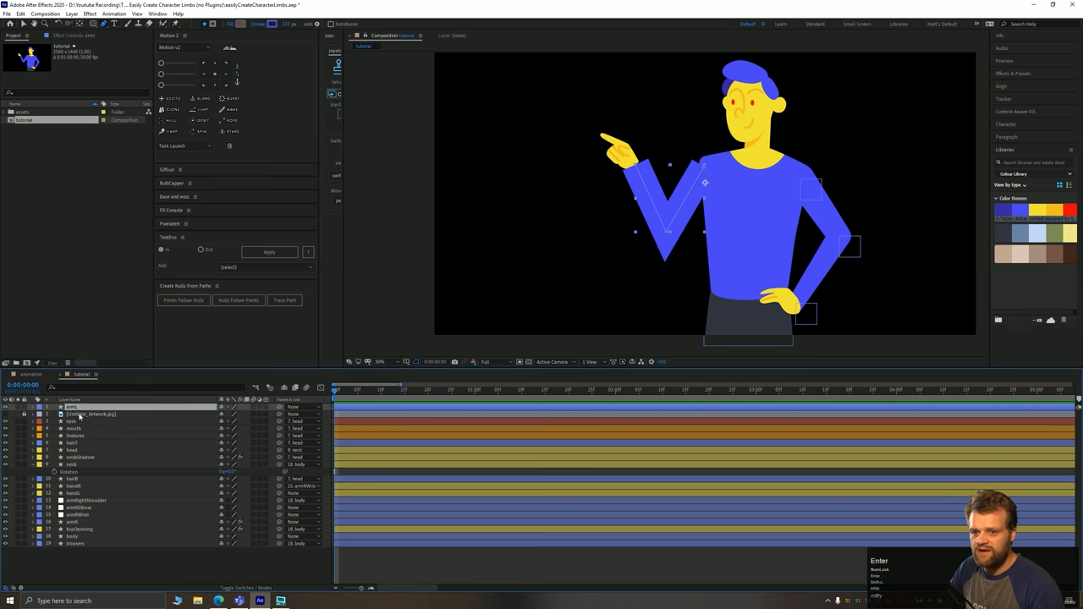
{"action": "left_click", "coordinate": [32, 407]}
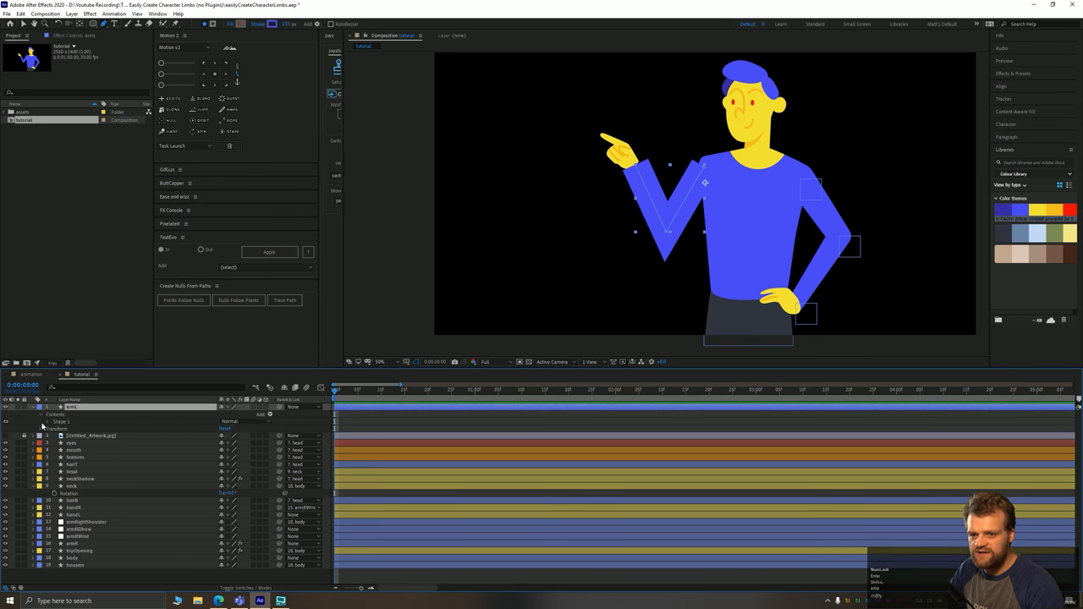
{"action": "left_click", "coordinate": [41, 422]}
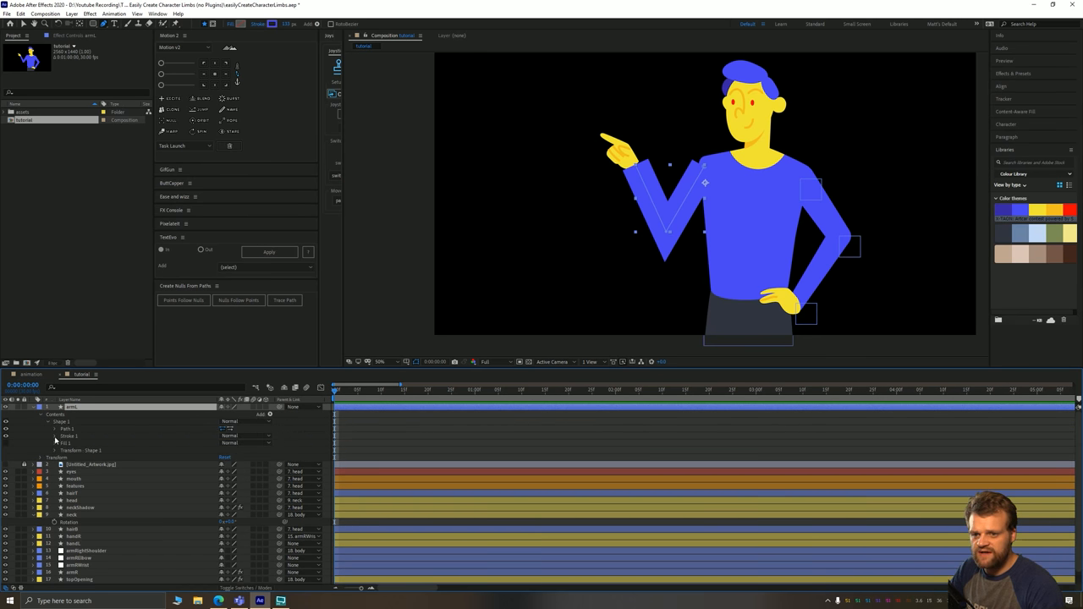
{"action": "left_click", "coordinate": [55, 436]}
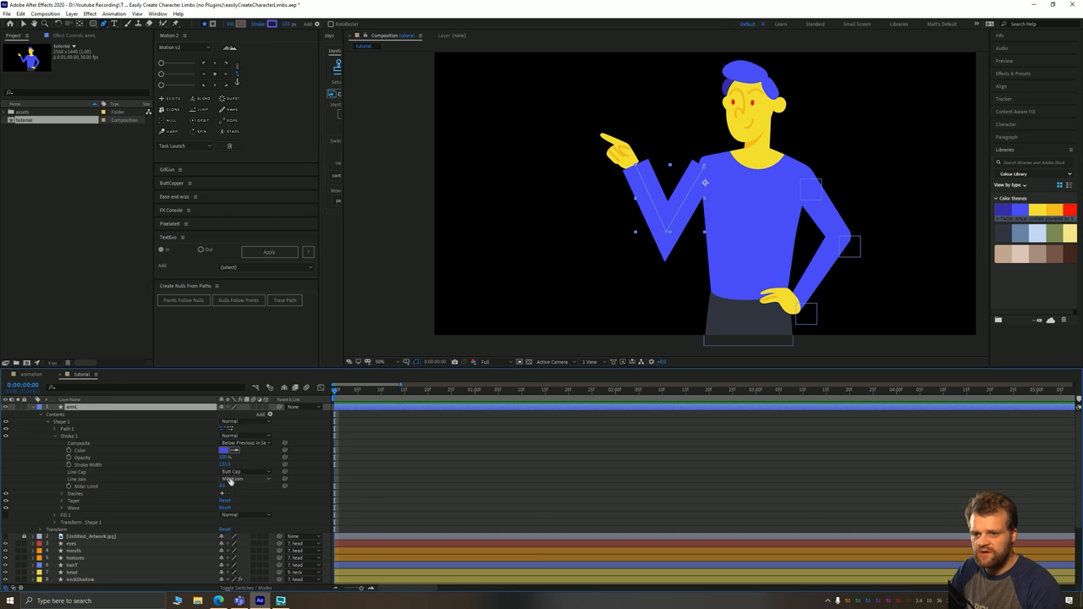
{"action": "left_click", "coordinate": [246, 471]}
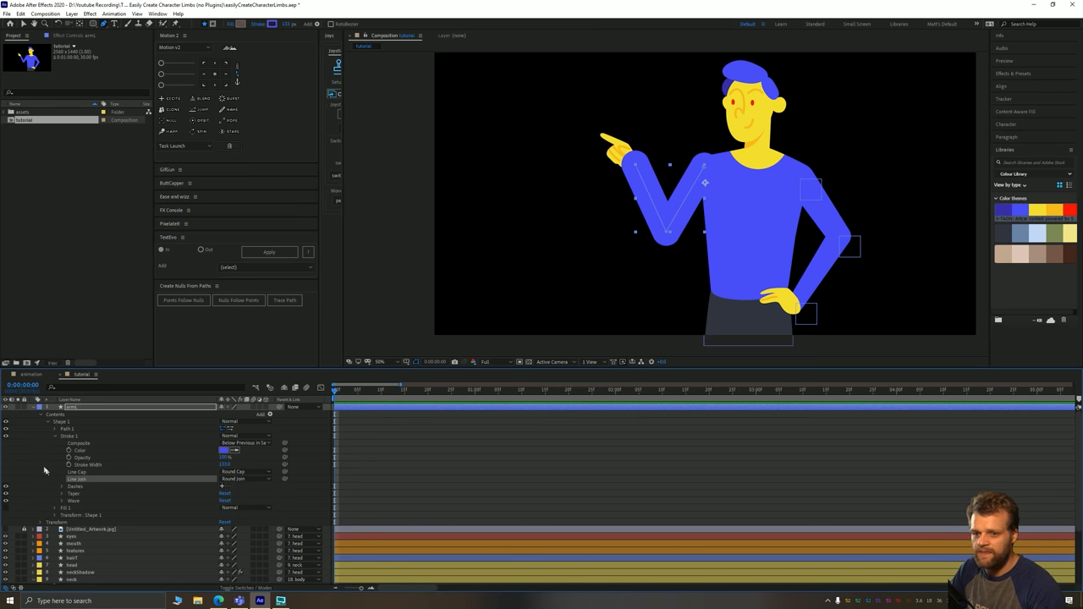
- Set the armL stroke taper to End Length 100% and End Width about 40%
{"action": "left_click", "coordinate": [63, 492]}
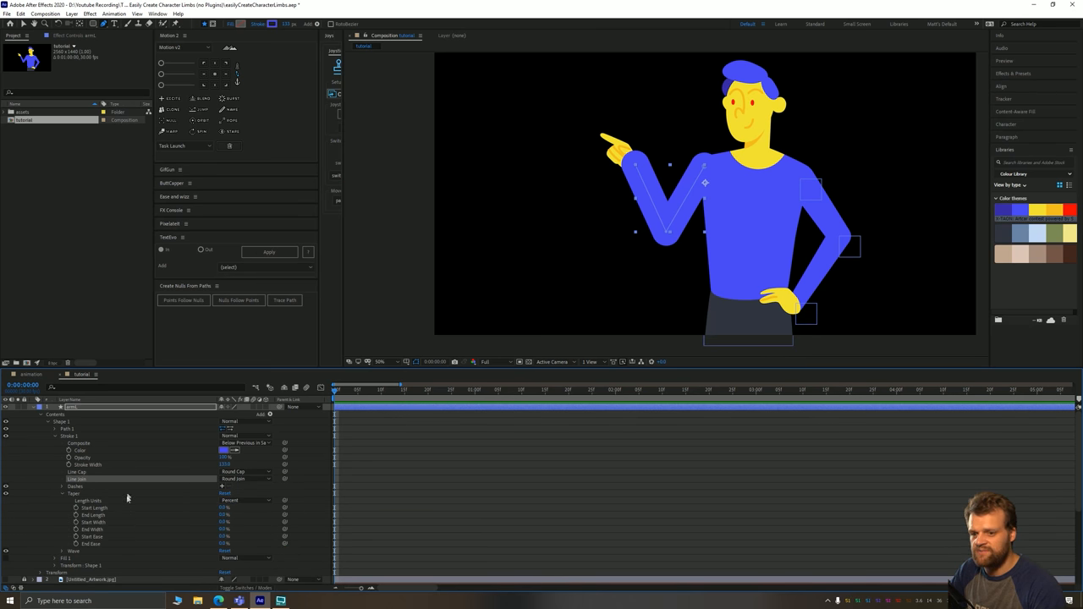
{"action": "mouse_move", "coordinate": [105, 520]}
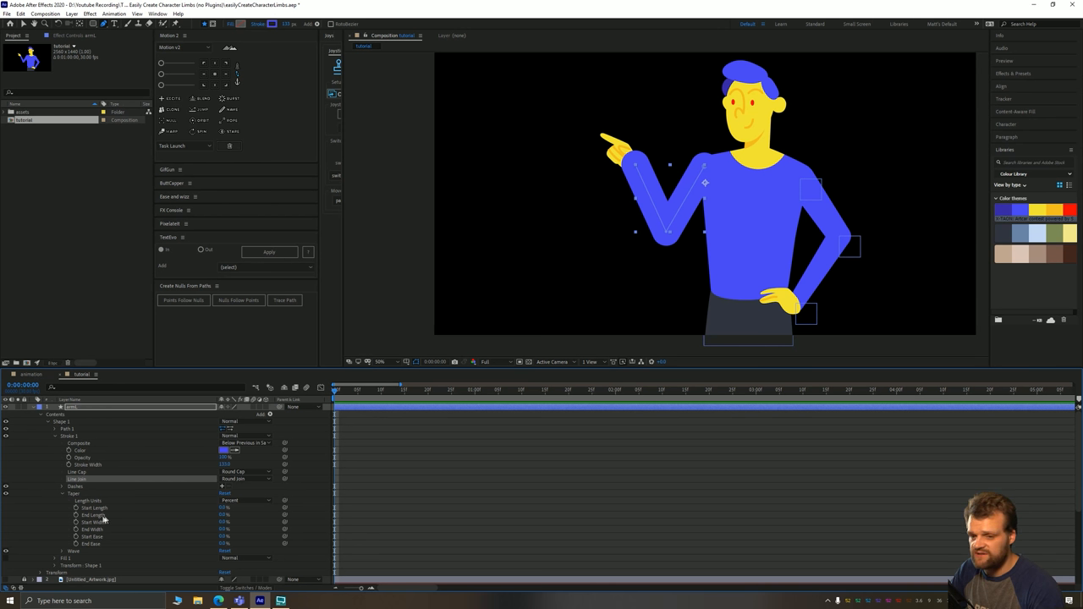
{"action": "left_click", "coordinate": [93, 514]}
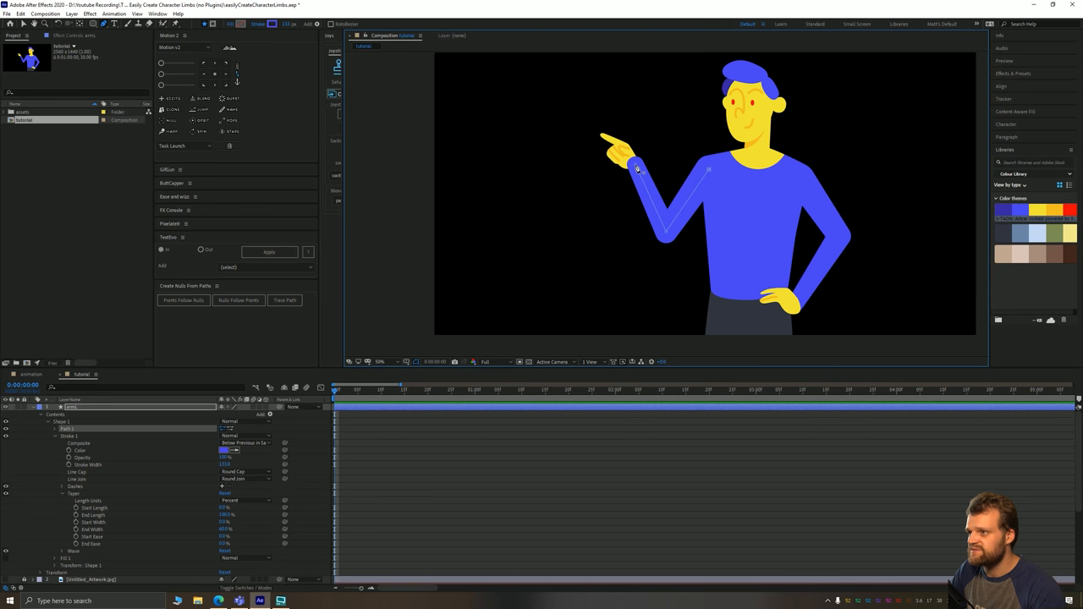
{"action": "mouse_move", "coordinate": [639, 171]}
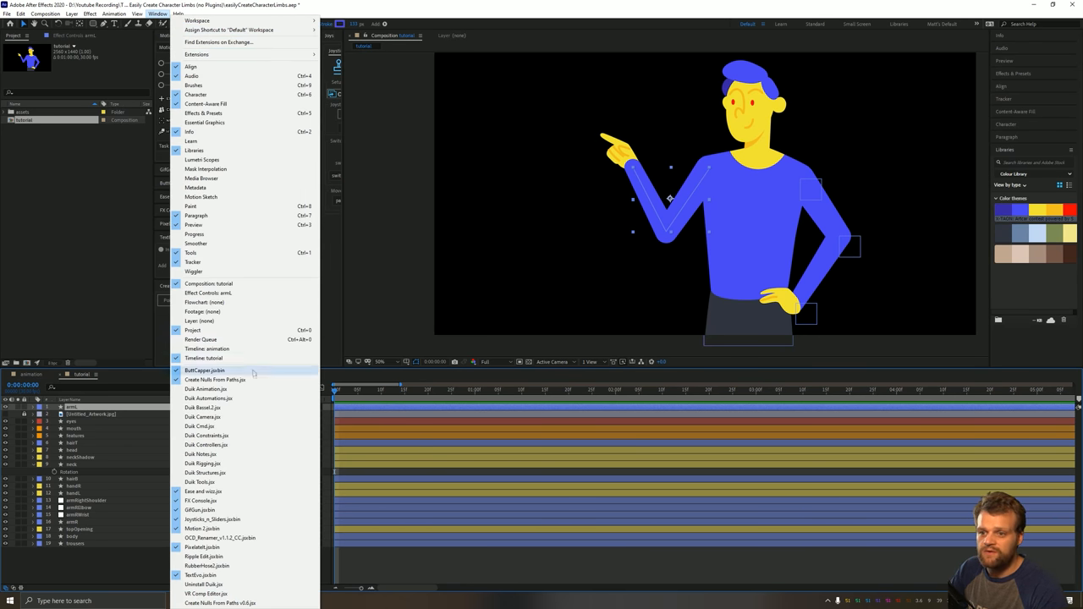
{"action": "mouse_move", "coordinate": [212, 380]}
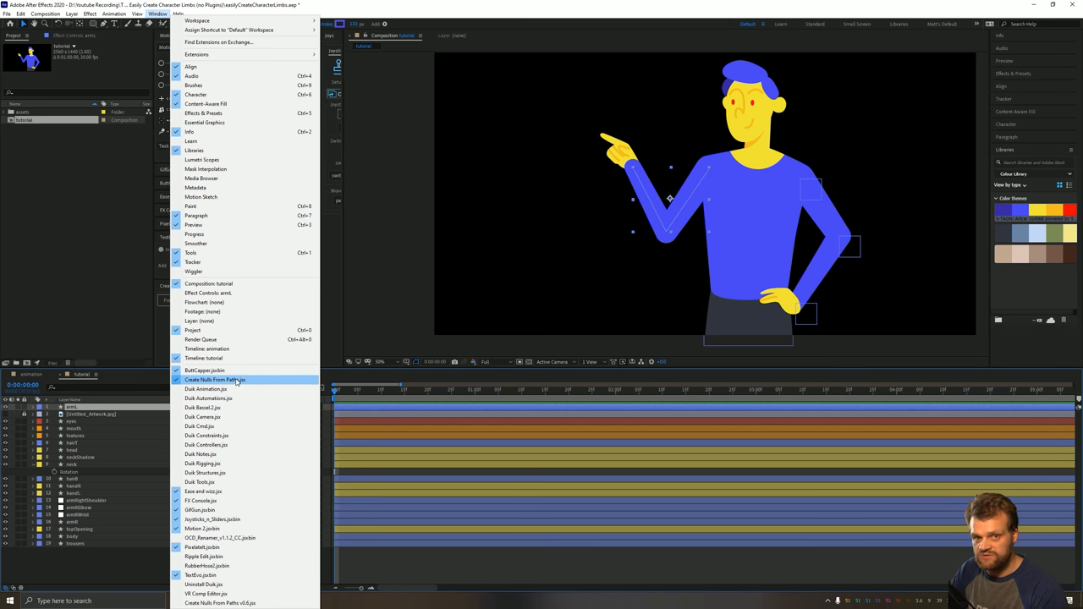
{"action": "mouse_move", "coordinate": [303, 417]}
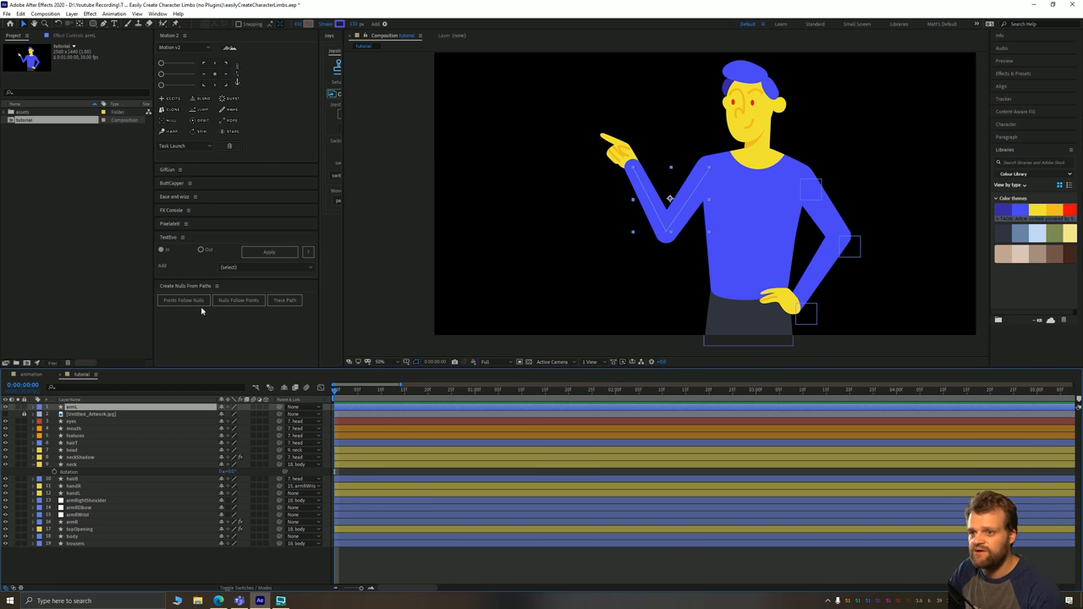
{"action": "mouse_move", "coordinate": [94, 331]}
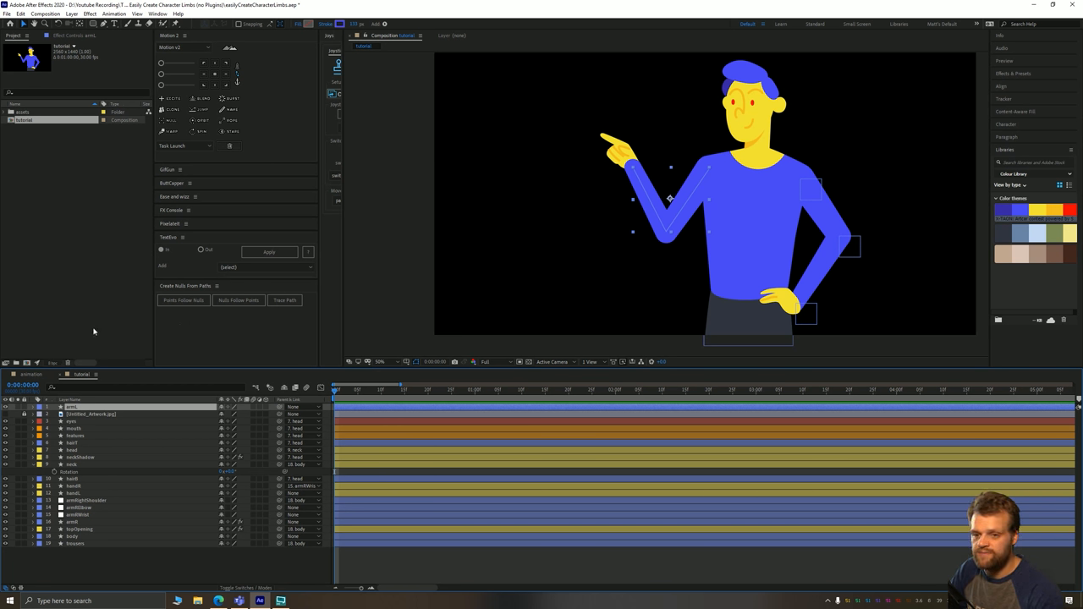
{"action": "mouse_move", "coordinate": [183, 300]}
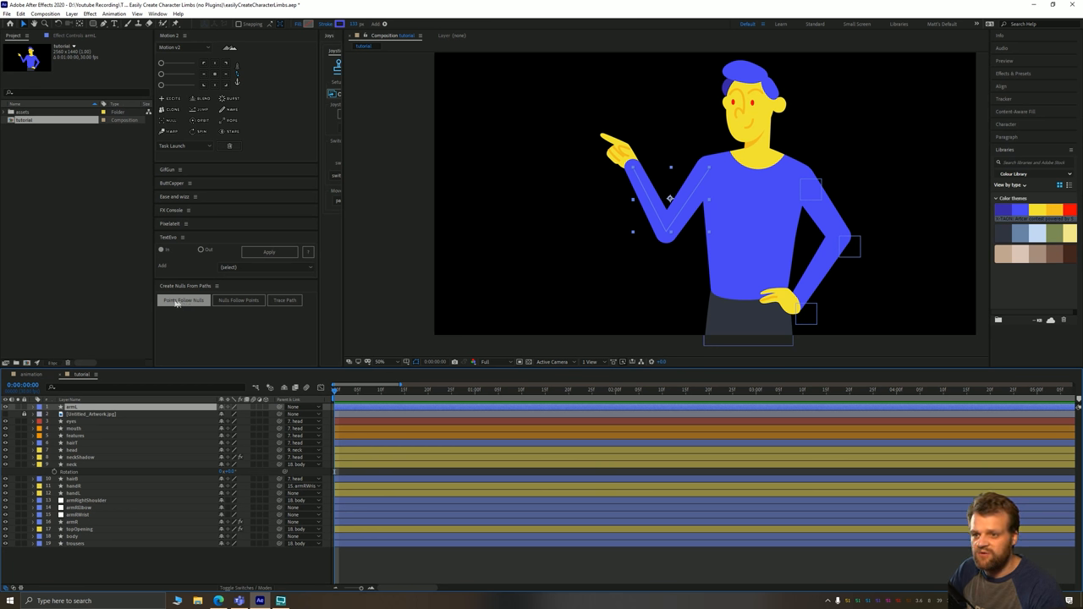
{"action": "left_click", "coordinate": [184, 300]}
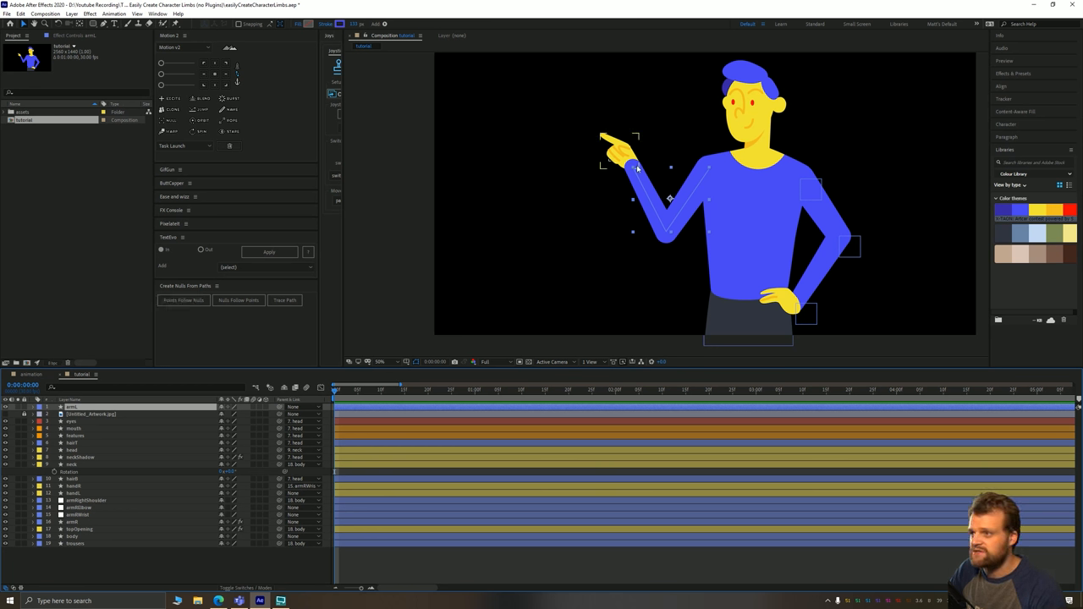
{"action": "left_click", "coordinate": [709, 173]}
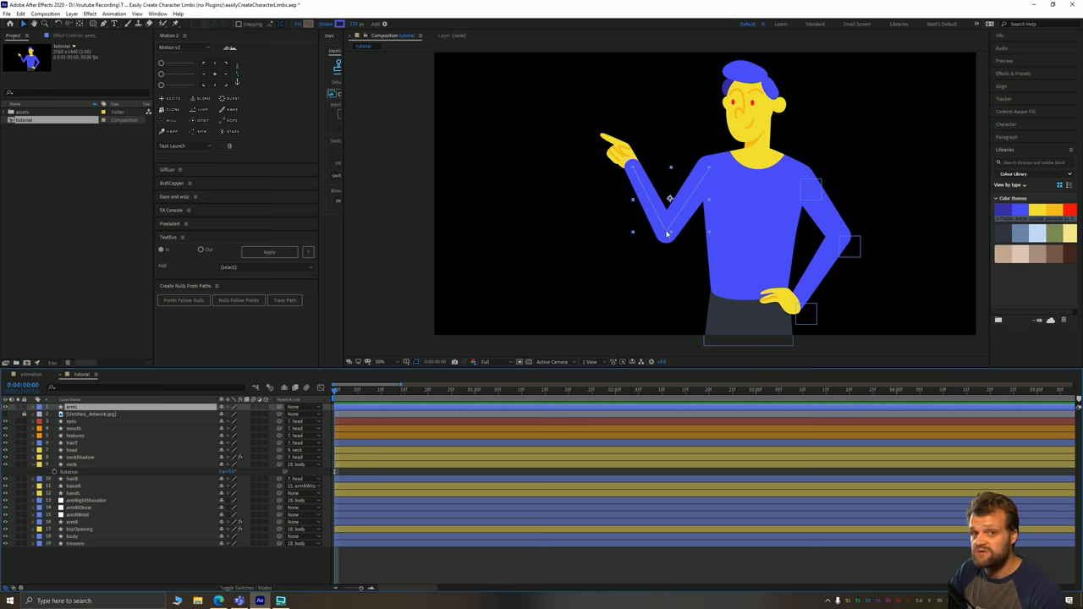
{"action": "mouse_move", "coordinate": [113, 380]}
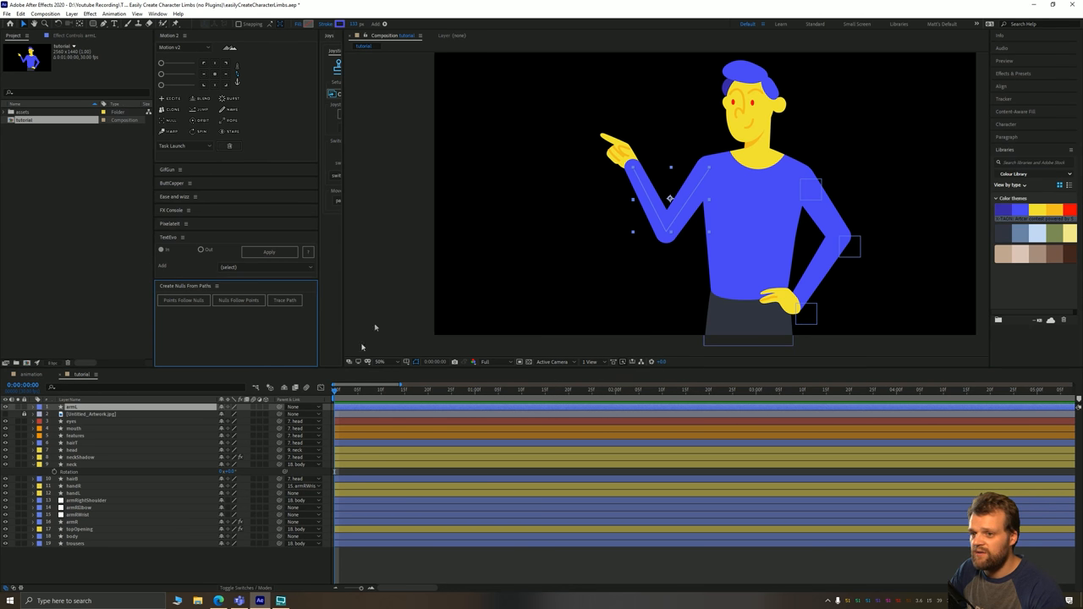
- Dismiss the no-paths Script Alert and expand armL's contents down to Path 1's Path property
{"action": "left_click", "coordinate": [183, 300]}
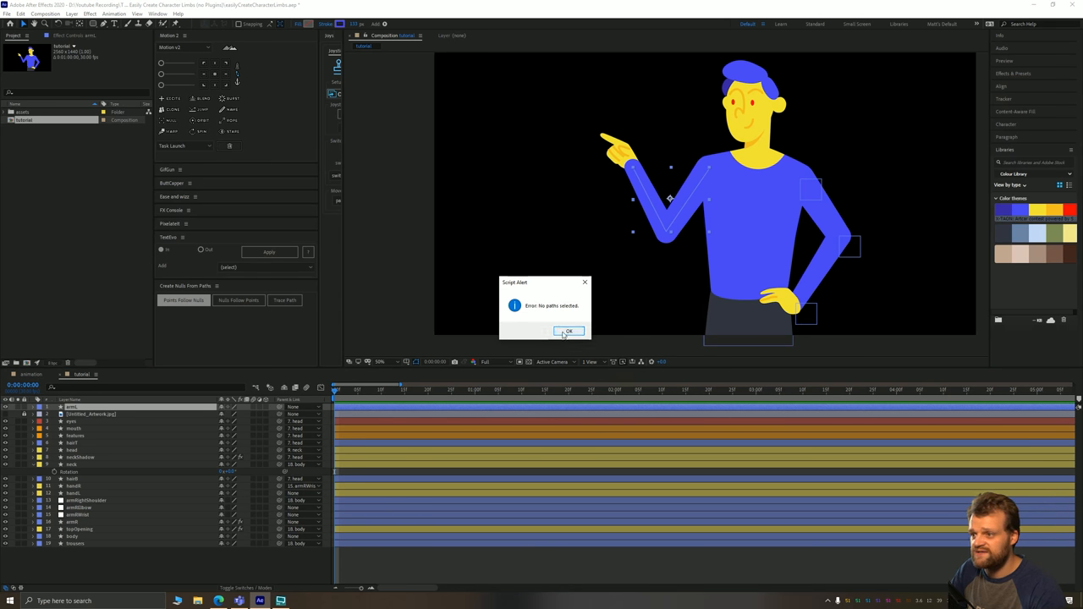
{"action": "left_click", "coordinate": [568, 330]}
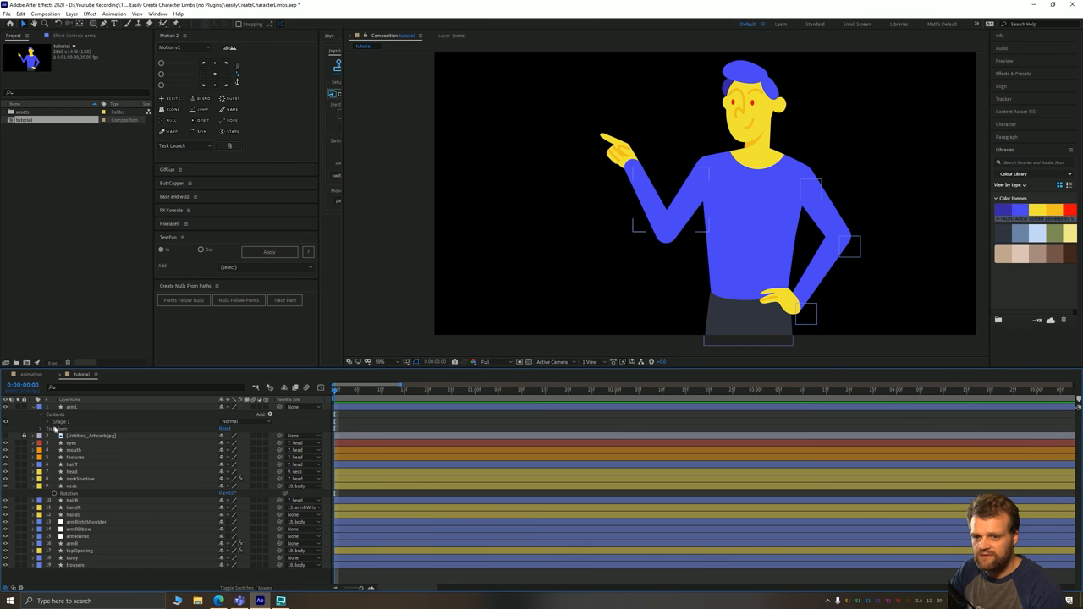
{"action": "left_click", "coordinate": [31, 422]}
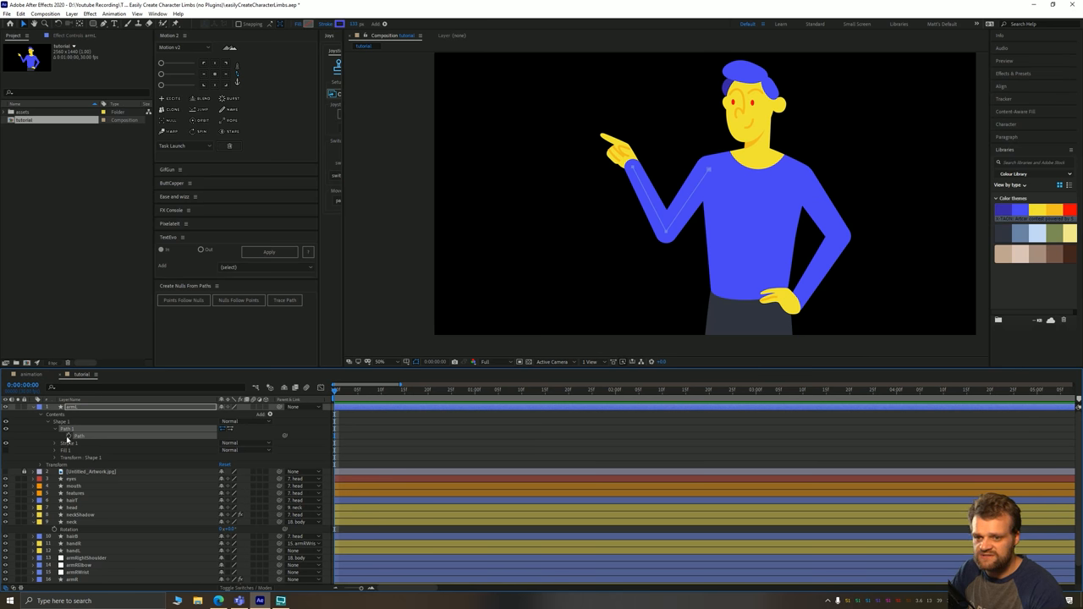
{"action": "mouse_move", "coordinate": [55, 397]}
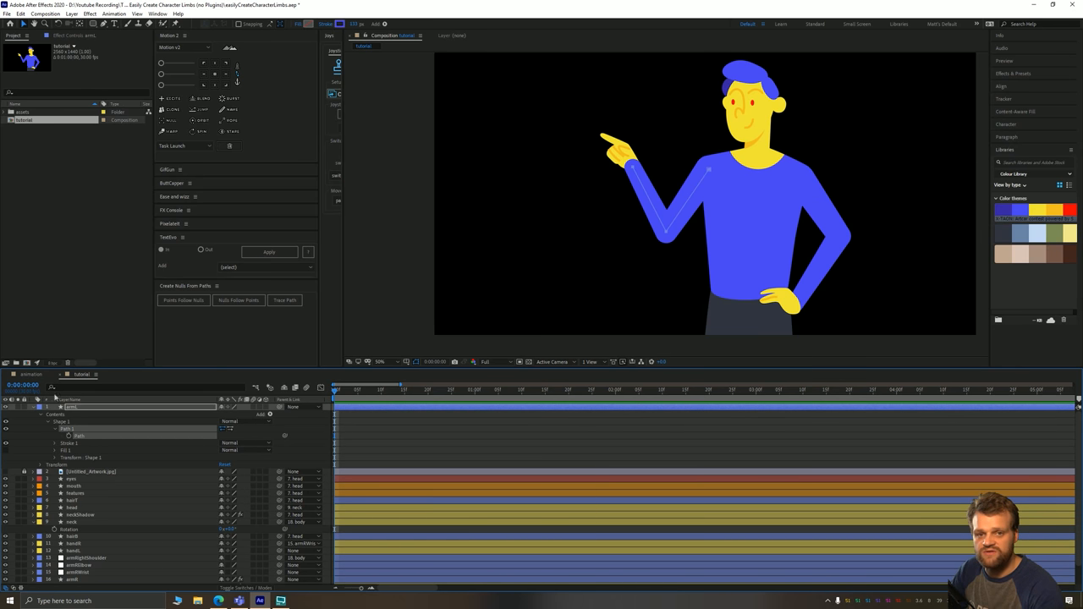
- Run Points Follow Nulls on armL's path, check the generated nulls, and select the shoulder null
{"action": "left_click", "coordinate": [183, 301]}
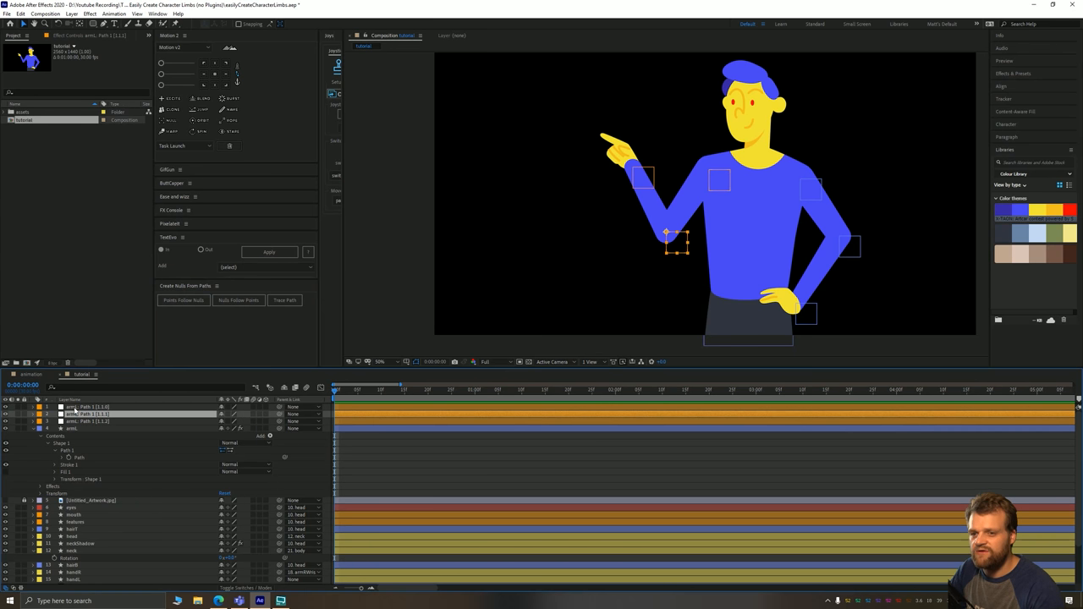
{"action": "left_click", "coordinate": [84, 414]}
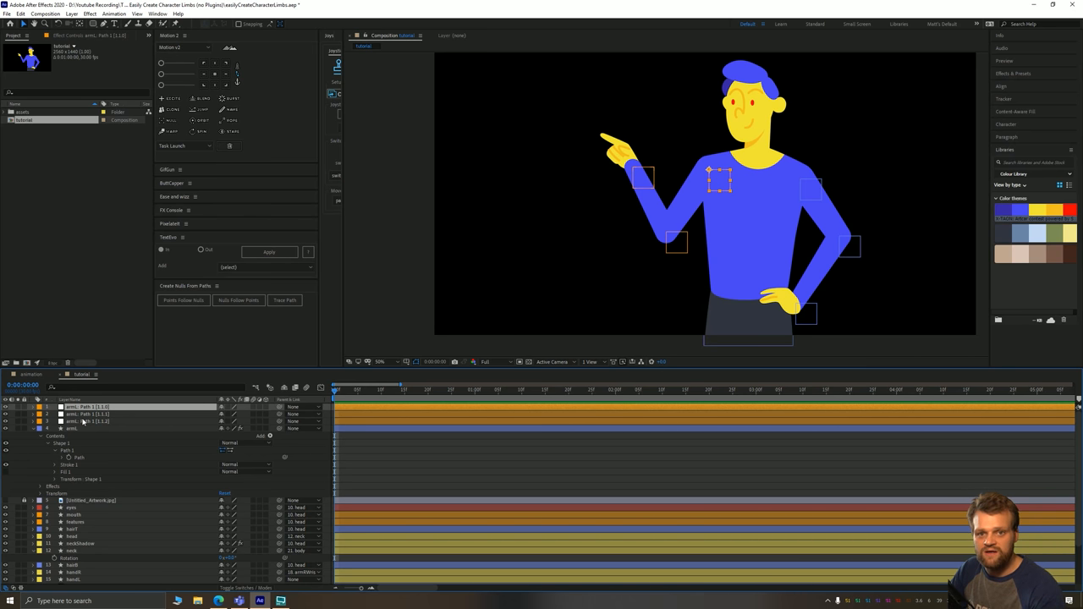
{"action": "left_click", "coordinate": [93, 422]}
{"action": "type", "text": "wristL"}
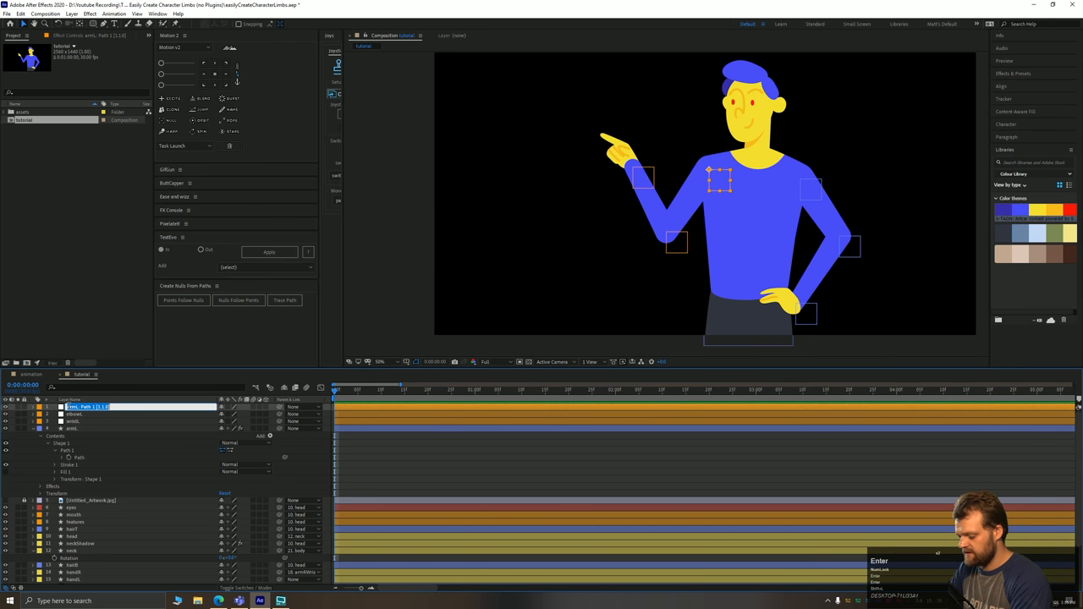
- Rename the arm nulls to shoulderL, elbowL and wristL
{"action": "type", "text": "shoulderL"}
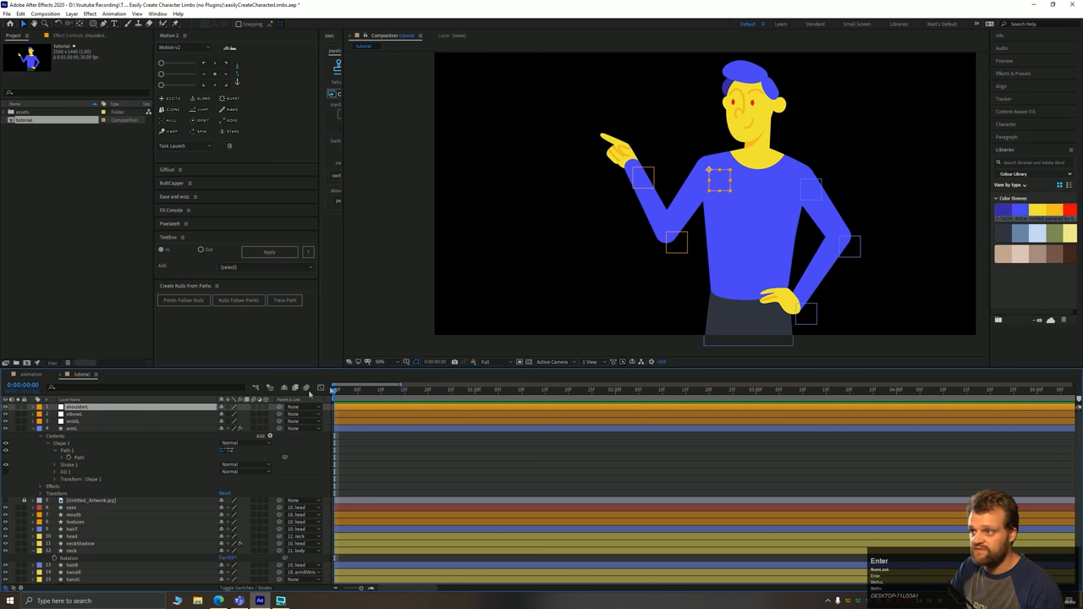
{"action": "left_click", "coordinate": [72, 428]}
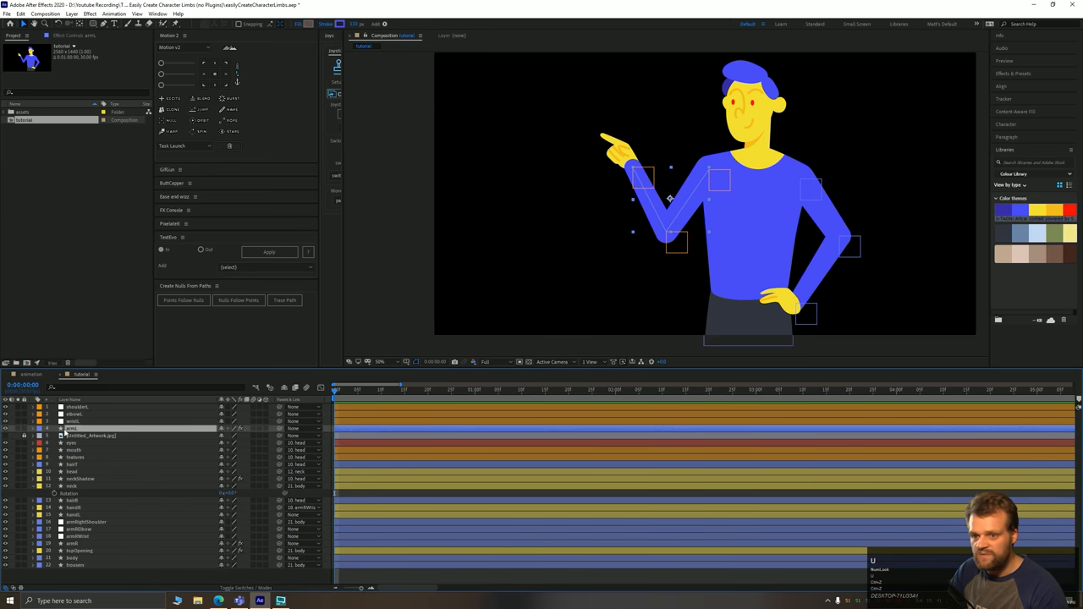
- Label armL and its nulls green, move handL to the top, and parent it to wristL
{"action": "left_click", "coordinate": [39, 407]}
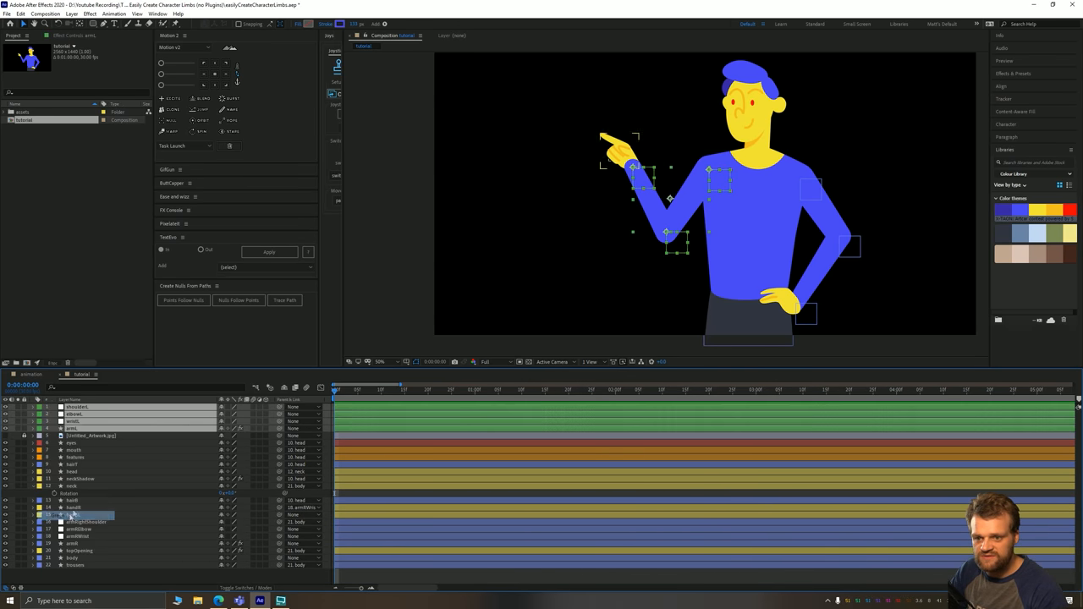
{"action": "left_click", "coordinate": [74, 450]}
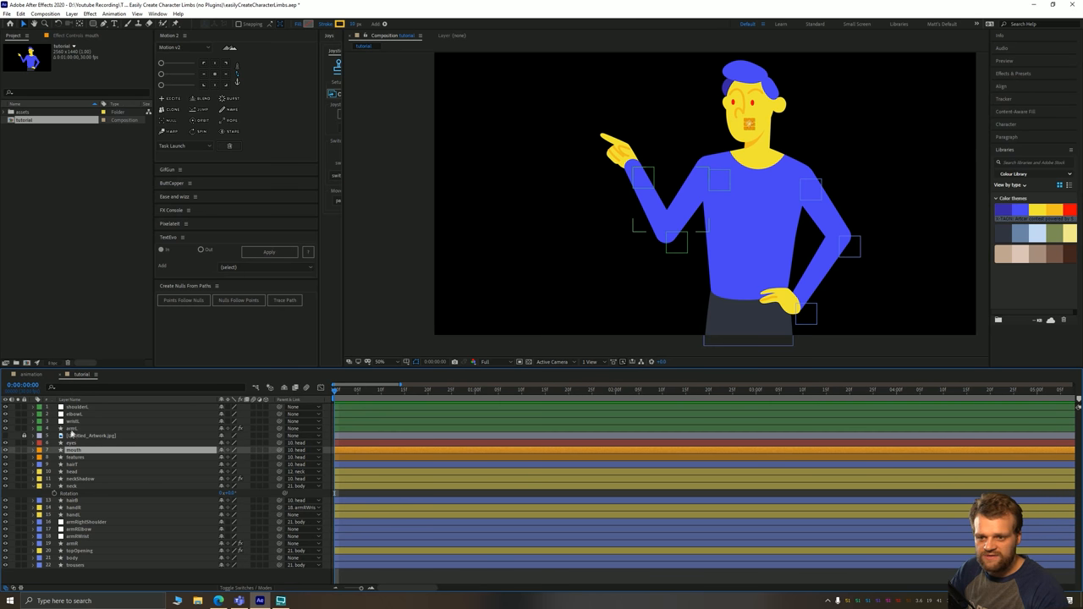
{"action": "left_click", "coordinate": [72, 515]}
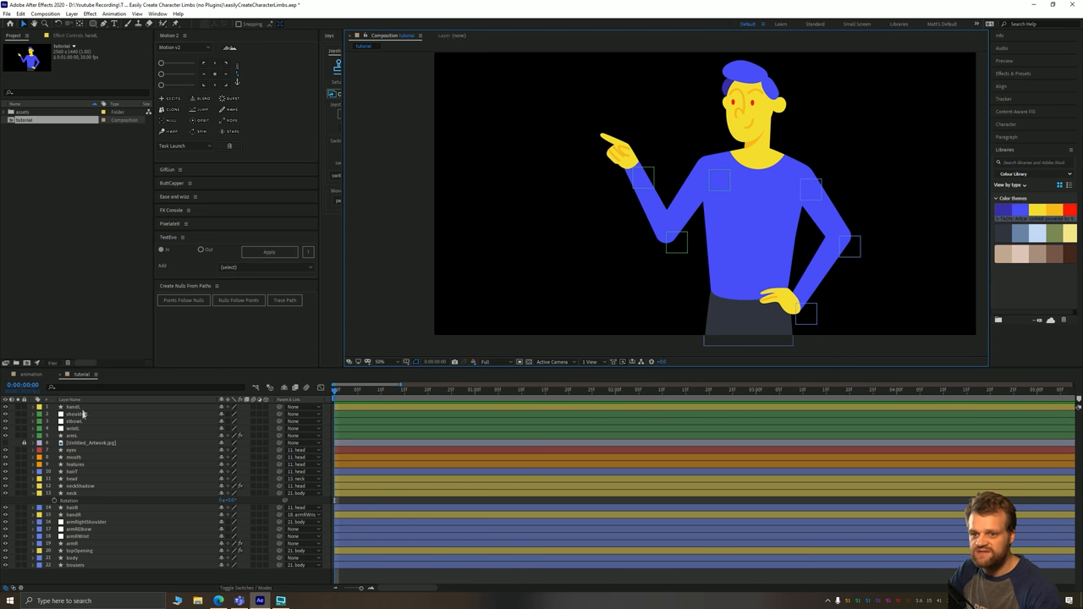
{"action": "left_click", "coordinate": [72, 407]}
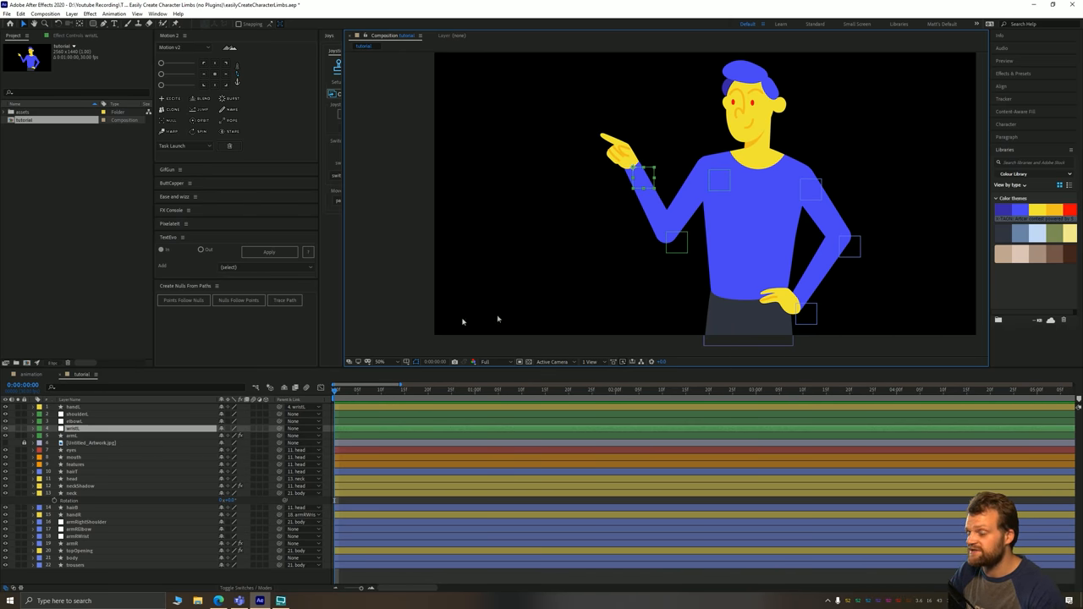
{"action": "mouse_move", "coordinate": [584, 234]}
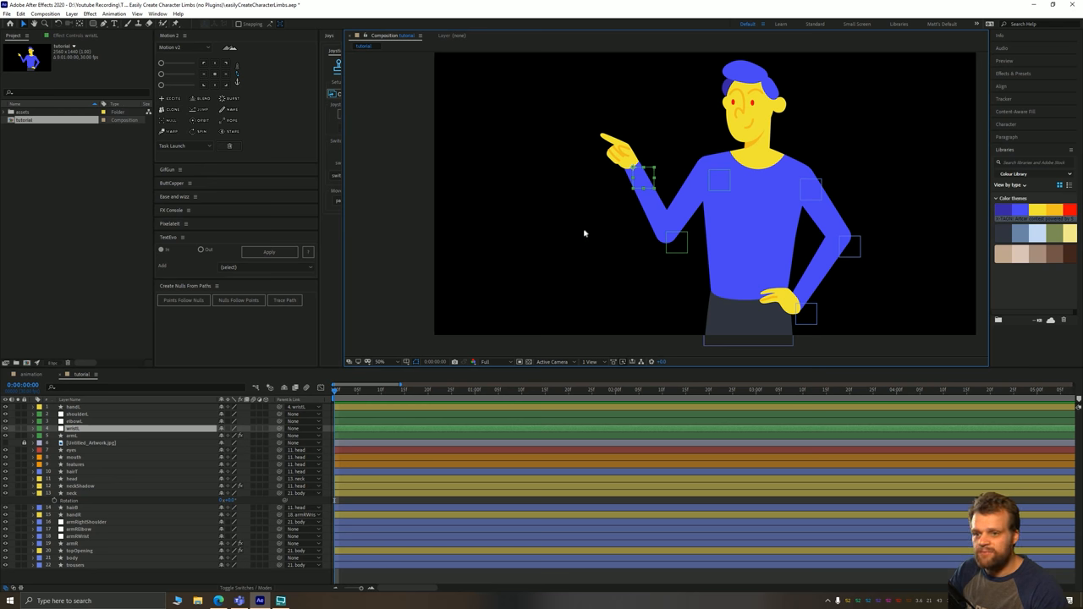
{"action": "mouse_move", "coordinate": [489, 277]}
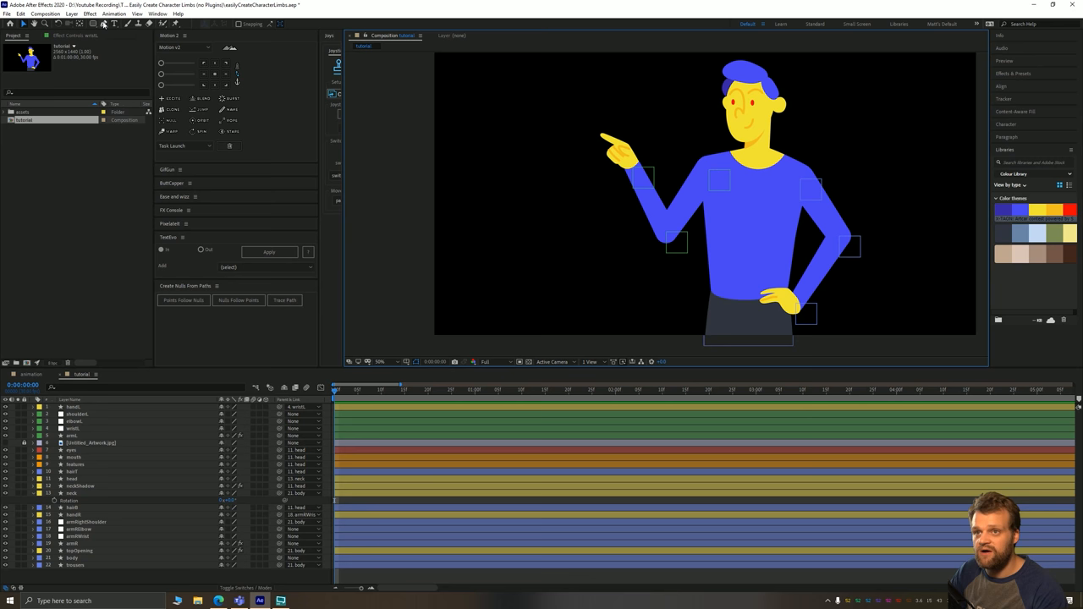
- Create a new composition, then add nulls following the drawn stroke's points with Nulls Follow Points
{"action": "left_click", "coordinate": [45, 14]}
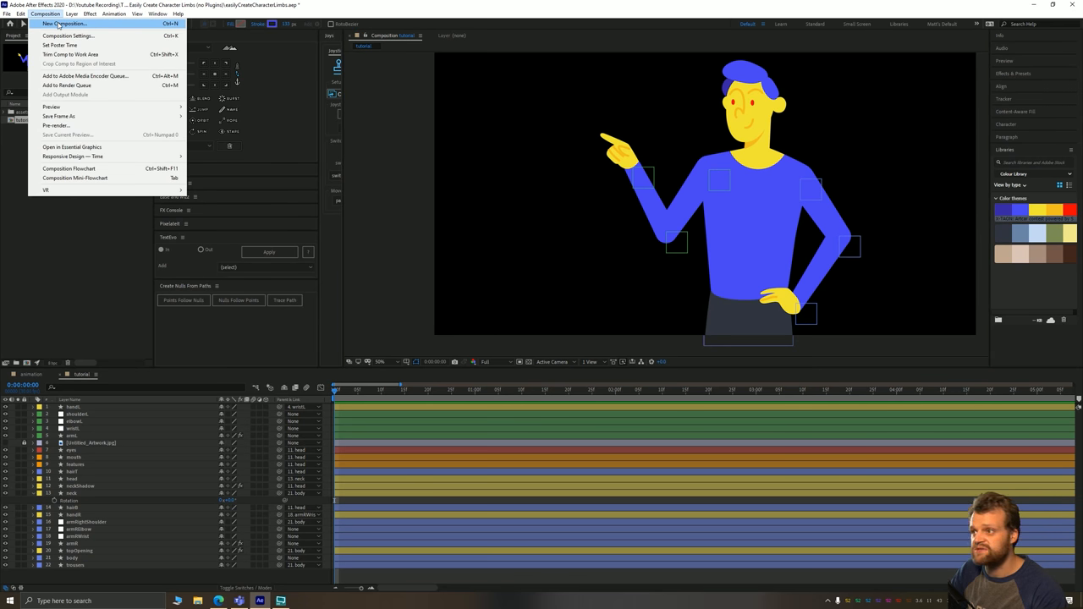
{"action": "left_click", "coordinate": [63, 24]}
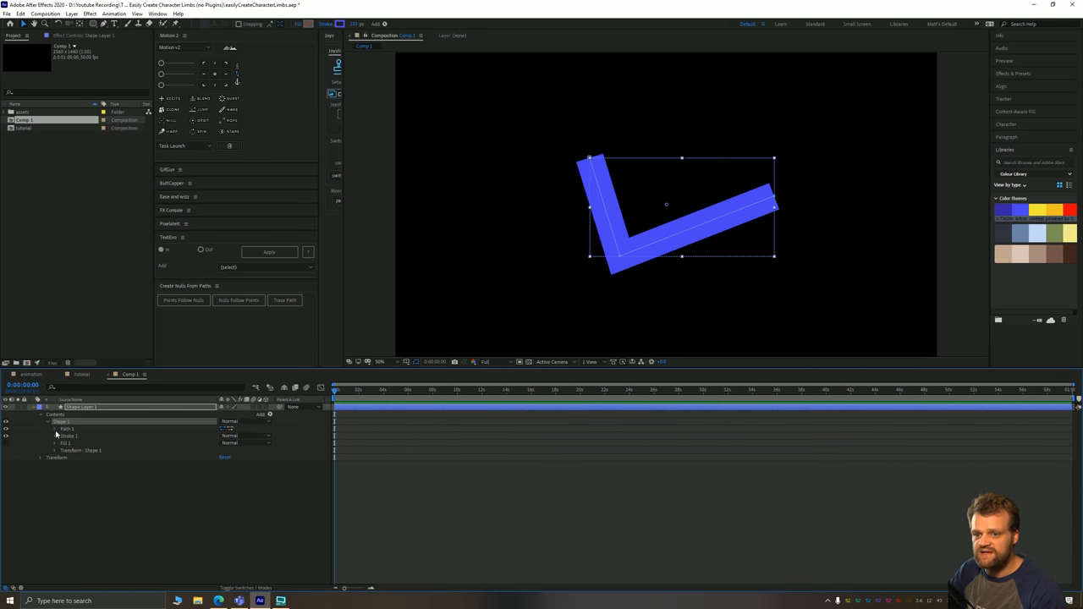
{"action": "left_click", "coordinate": [239, 300]}
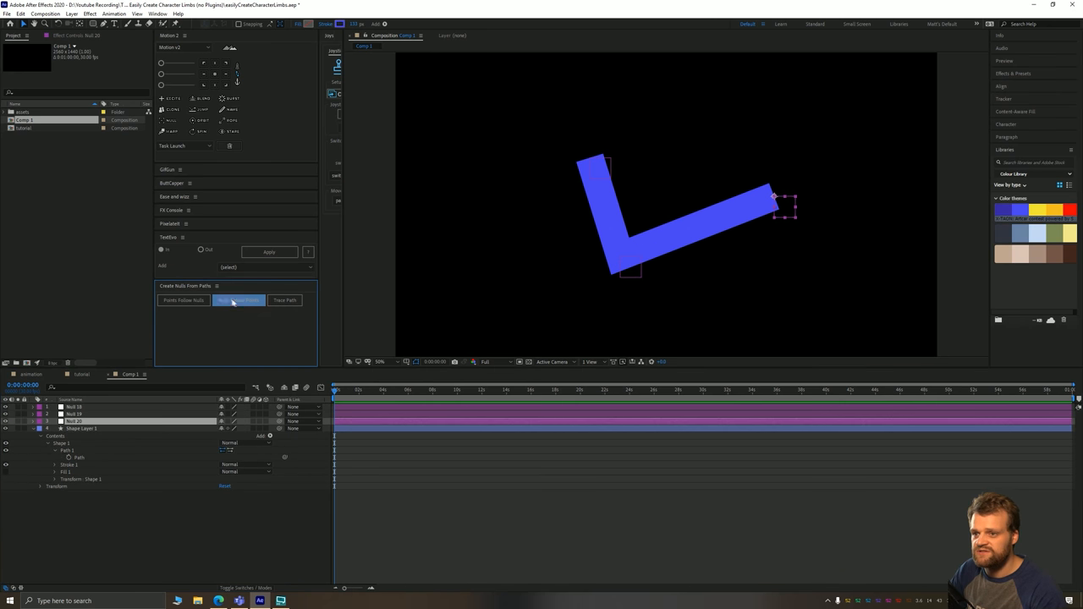
{"action": "left_click", "coordinate": [237, 301]}
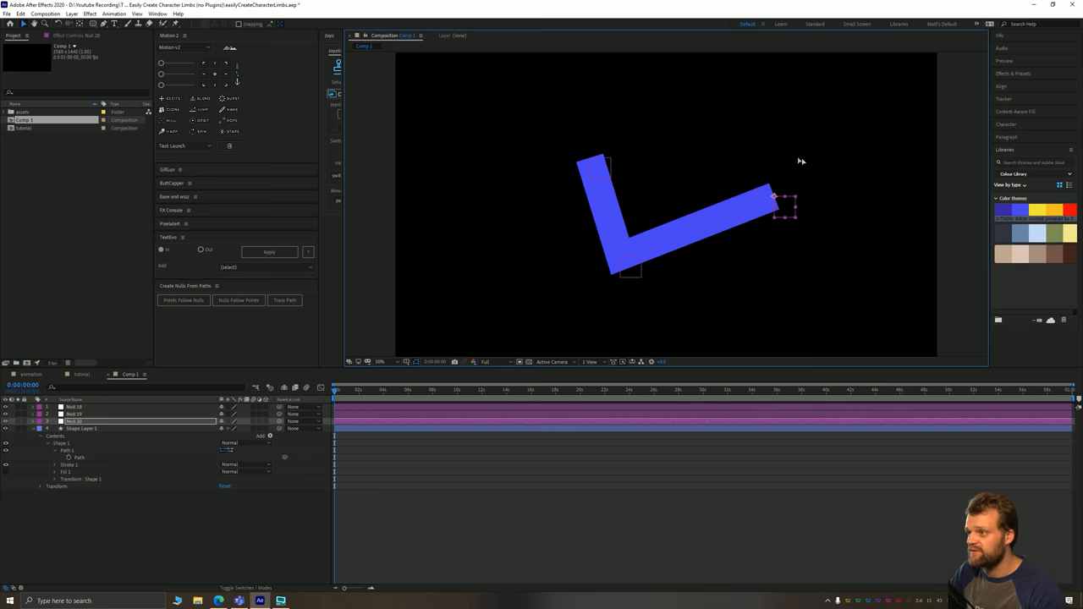
{"action": "mouse_move", "coordinate": [796, 221]}
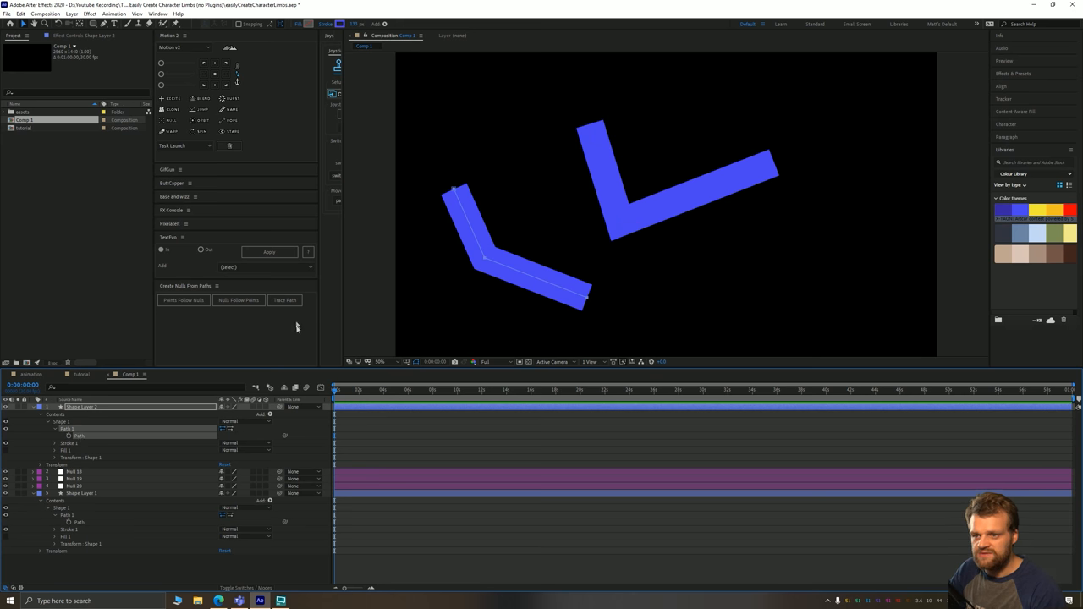
- Add a Trace Path null on the second stroke, scrub its Progress, then switch to the animation comp
{"action": "left_click", "coordinate": [285, 300]}
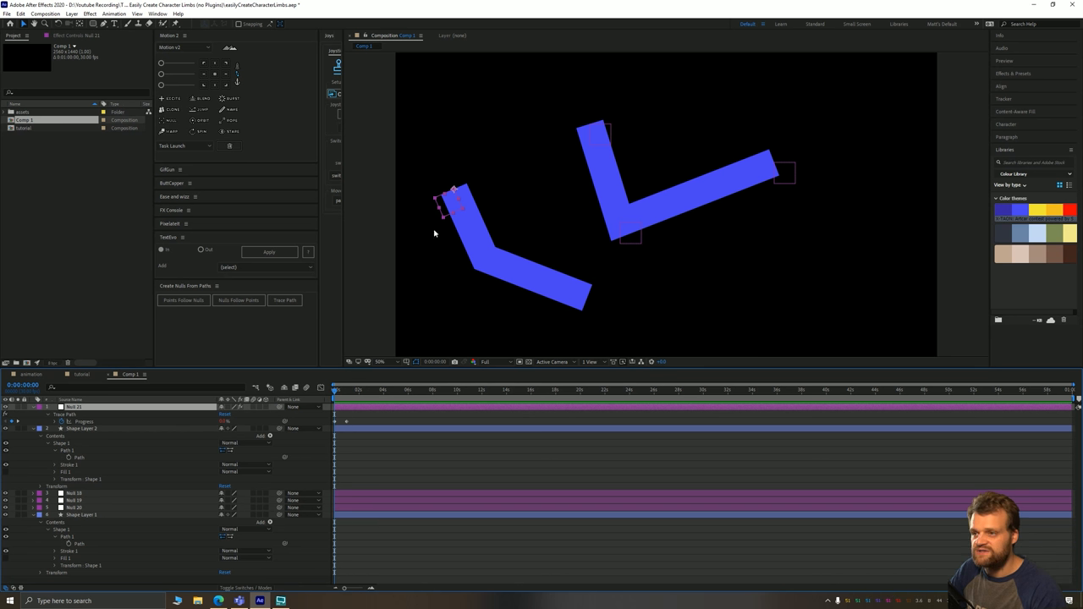
{"action": "left_click_drag", "start_coordinate": [333, 390], "coordinate": [345, 390]}
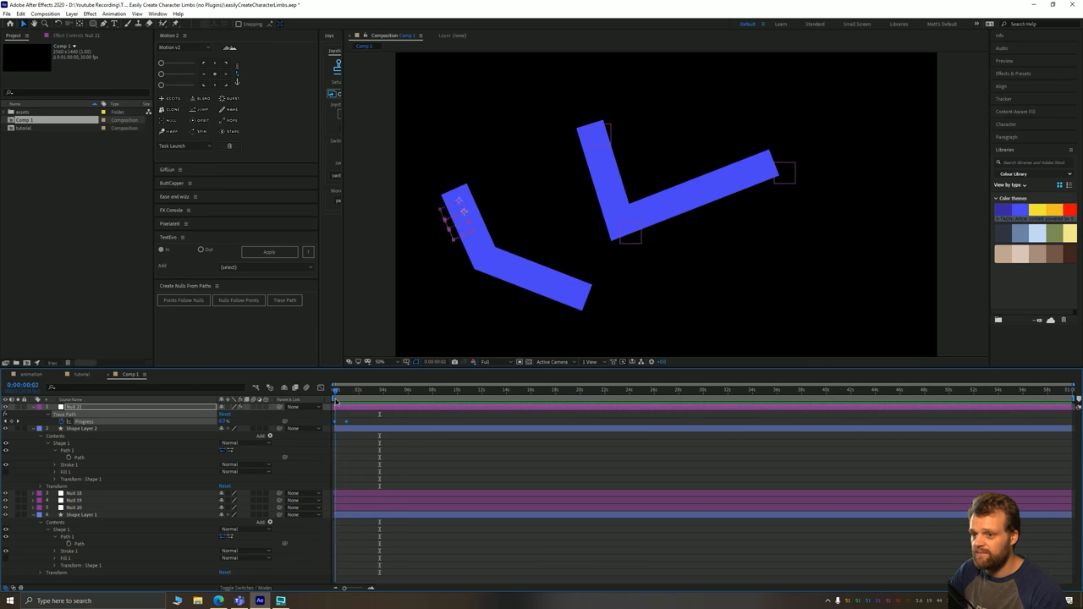
{"action": "left_click_drag", "start_coordinate": [336, 390], "coordinate": [360, 390]}
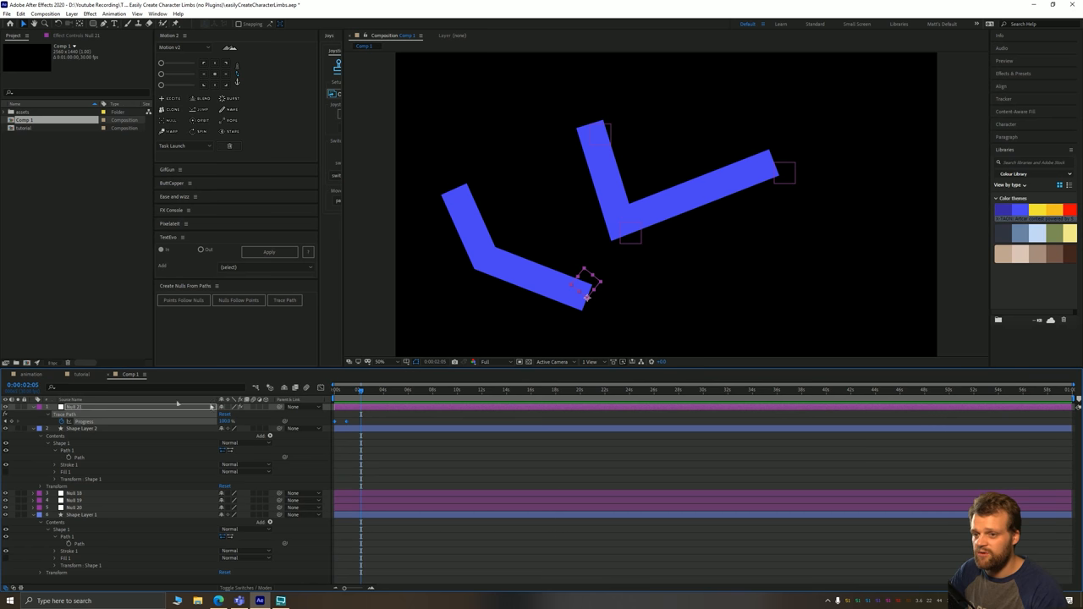
{"action": "left_click", "coordinate": [30, 374]}
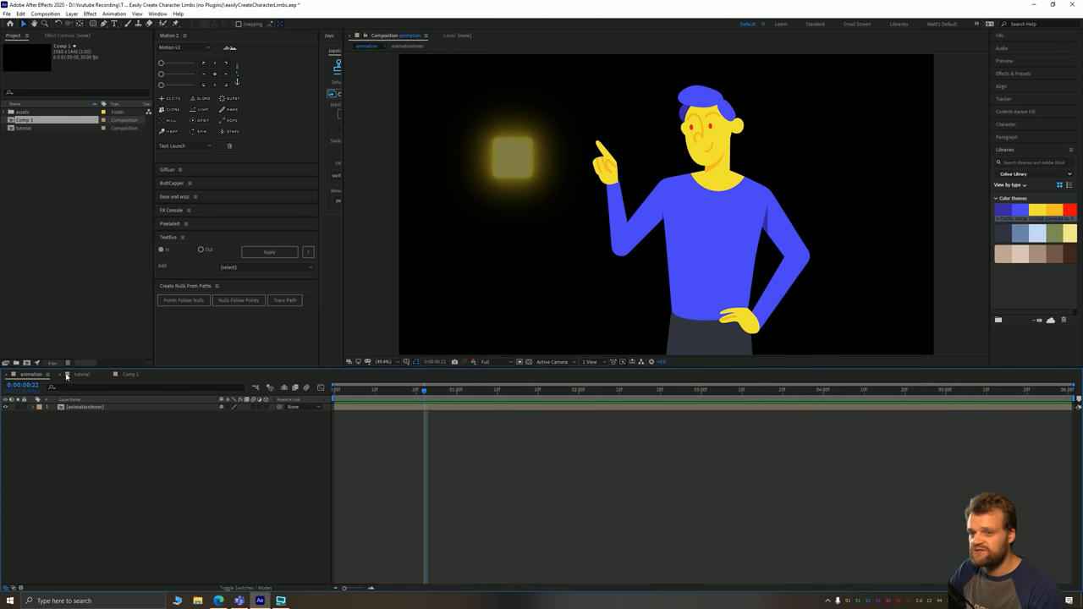
- Select the composition tab and preview the character's pointing animation
{"action": "left_click", "coordinate": [81, 374]}
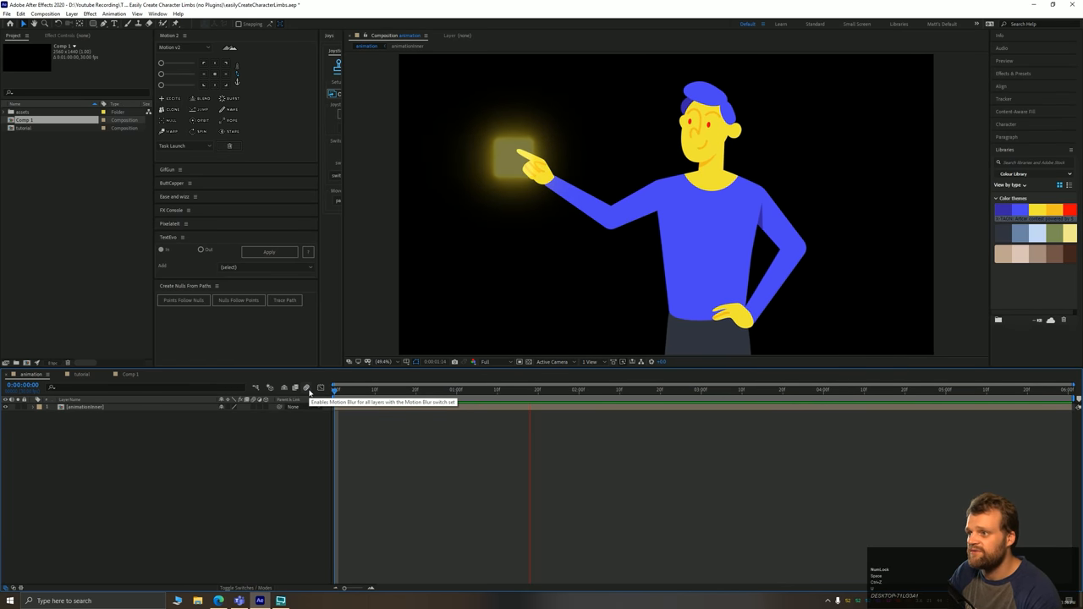
{"action": "key", "text": "space"}
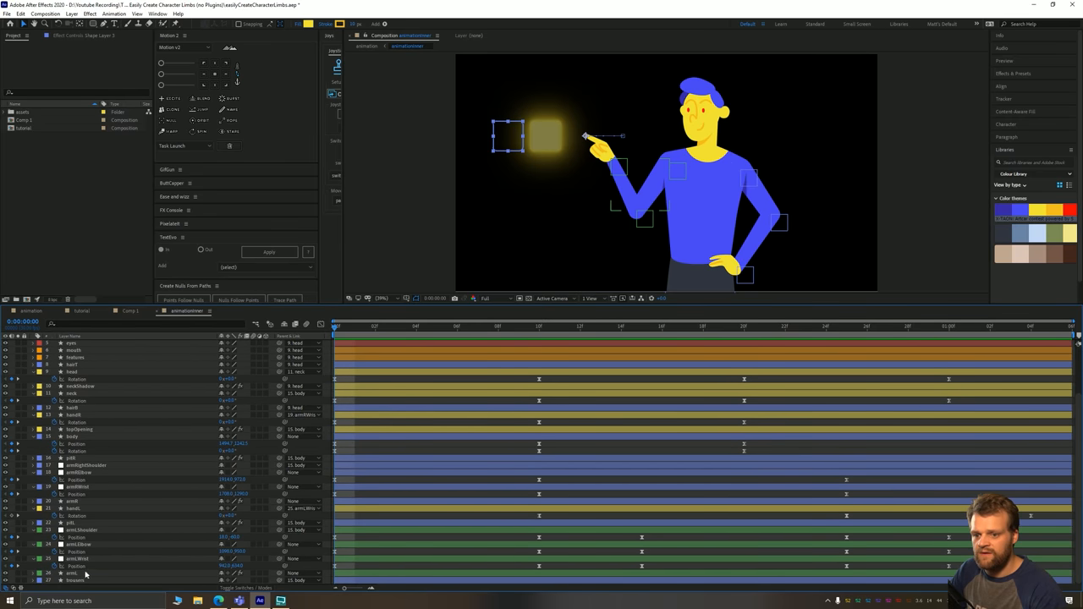
{"action": "left_click", "coordinate": [72, 573]}
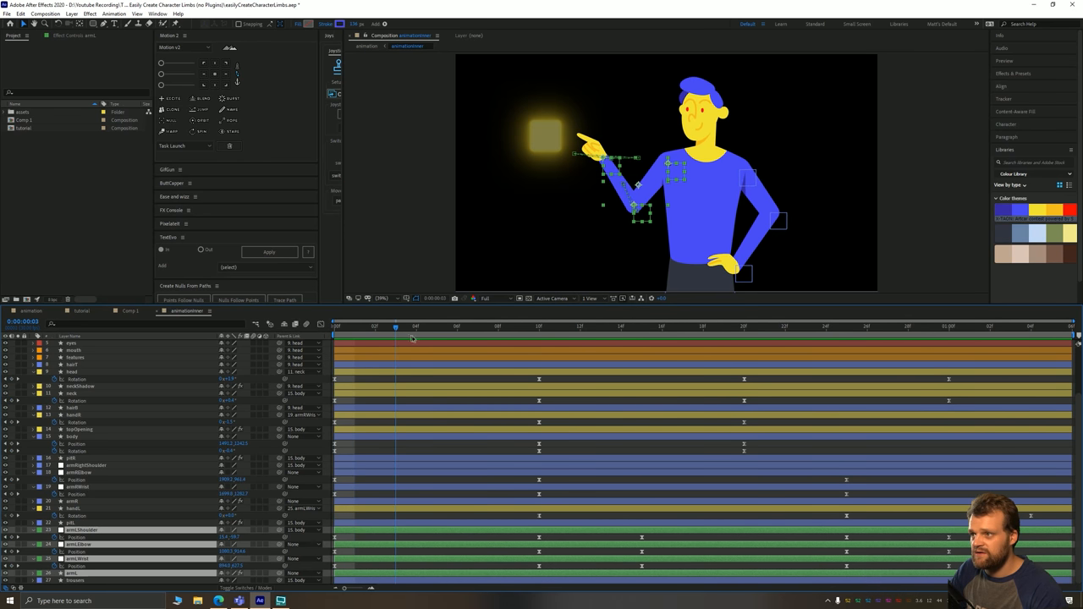
{"action": "left_click", "coordinate": [560, 326]}
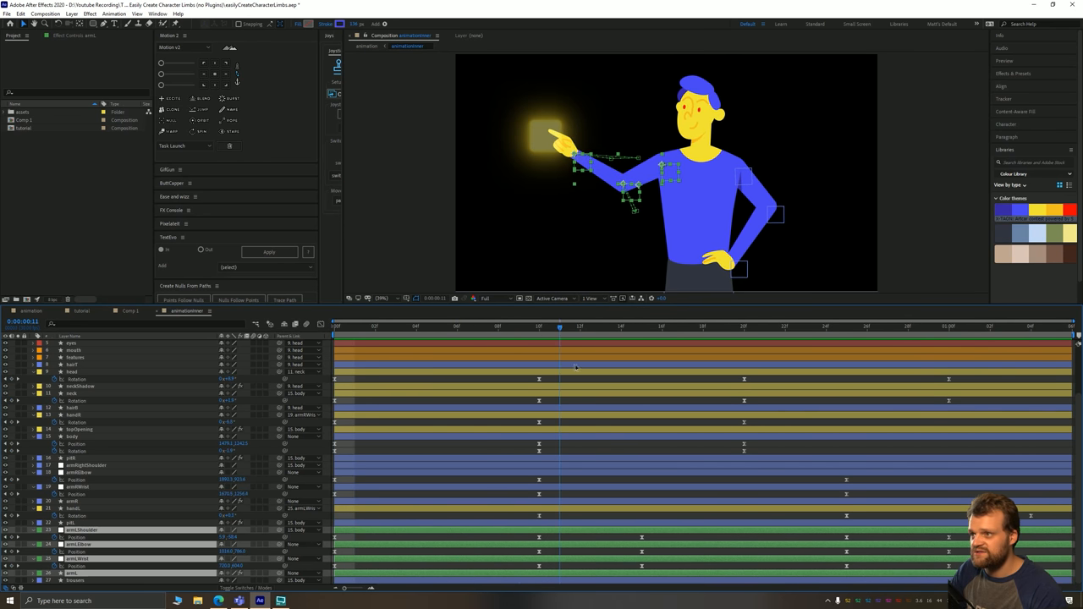
{"action": "left_click", "coordinate": [805, 326]}
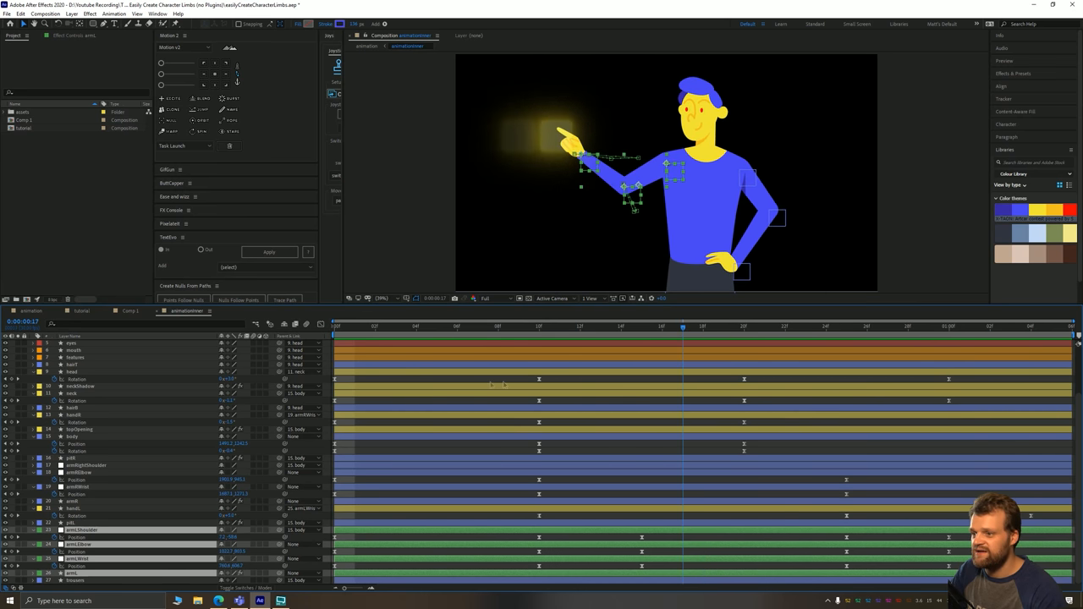
{"action": "left_click", "coordinate": [354, 325]}
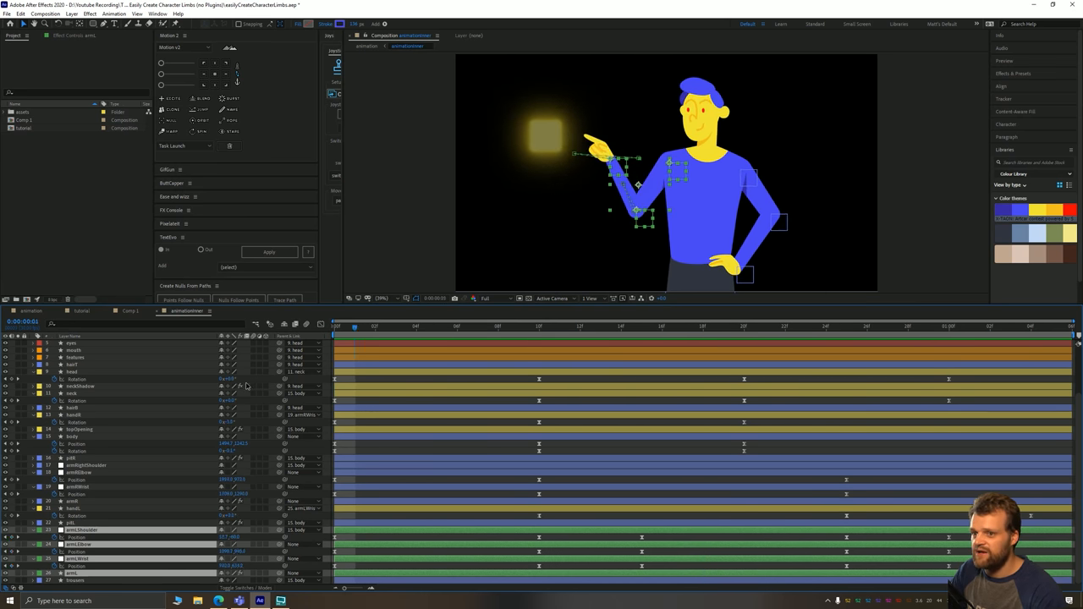